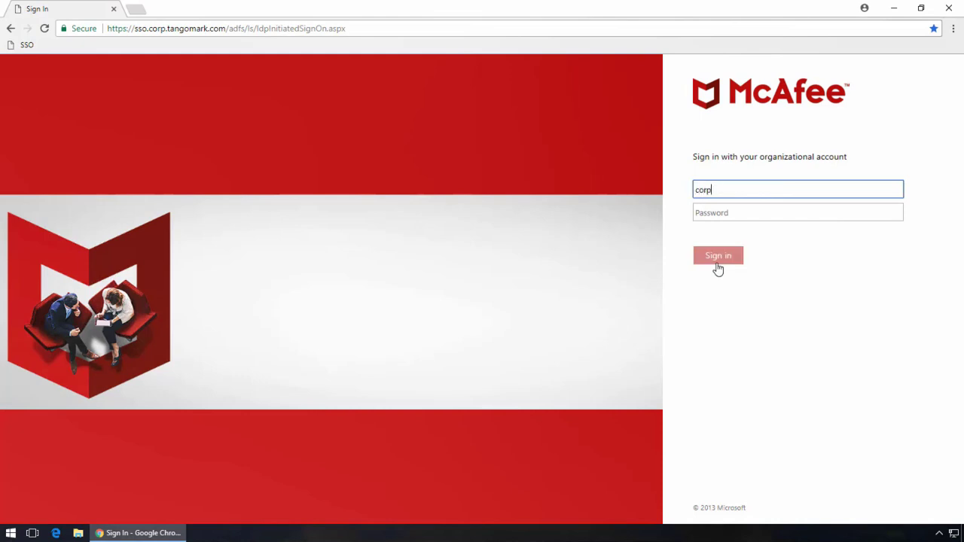
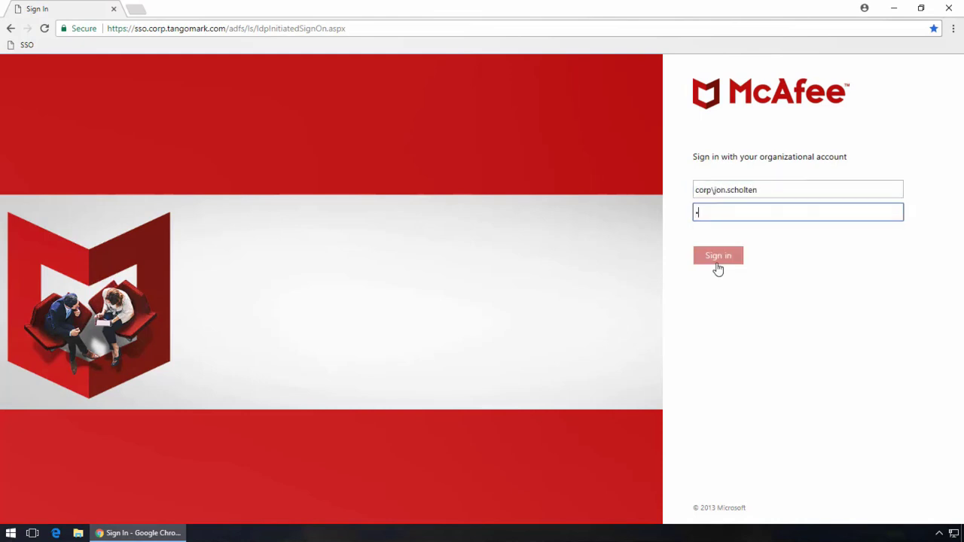
pyautogui.click(717, 255)
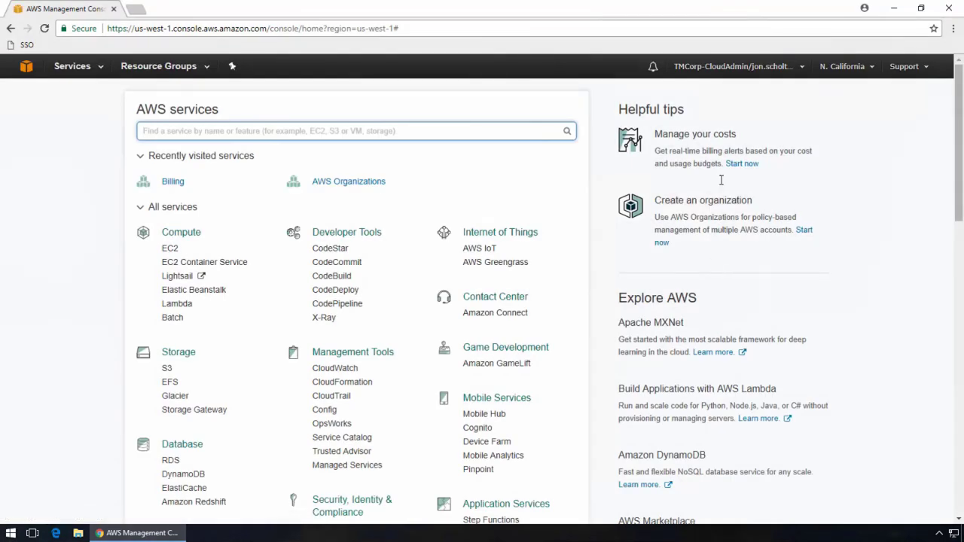
# Step: Verify the signed-in account, then search EC2 AMIs for ami-0aefda6a
pyautogui.click(734, 66)
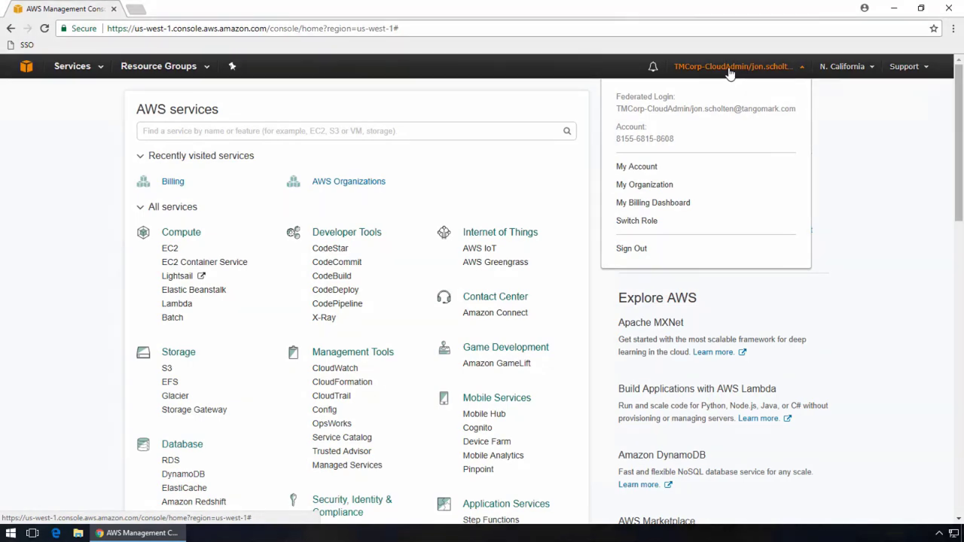
pyautogui.click(845, 66)
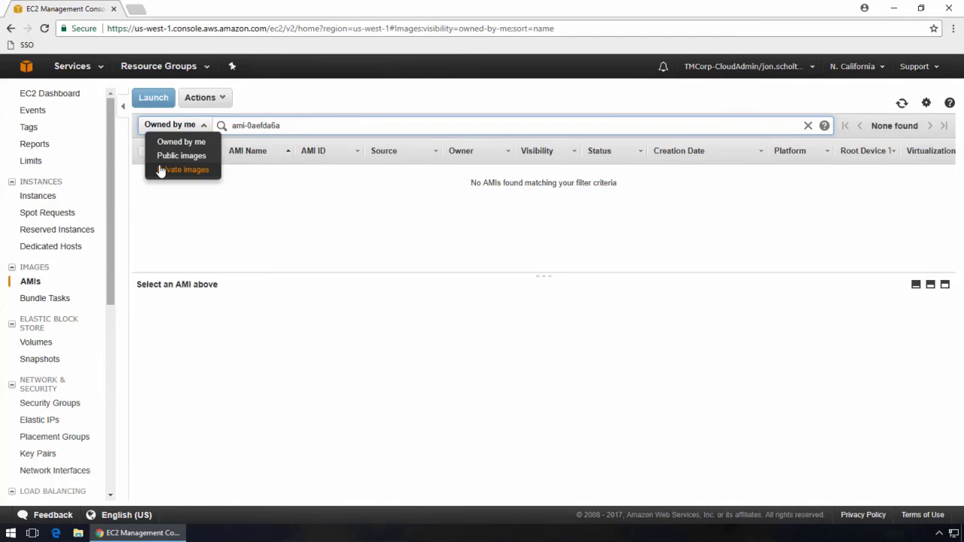
# Step: Filter AMIs to private images and launch an instance from the mwg image ami-0aefda6a
pyautogui.click(183, 168)
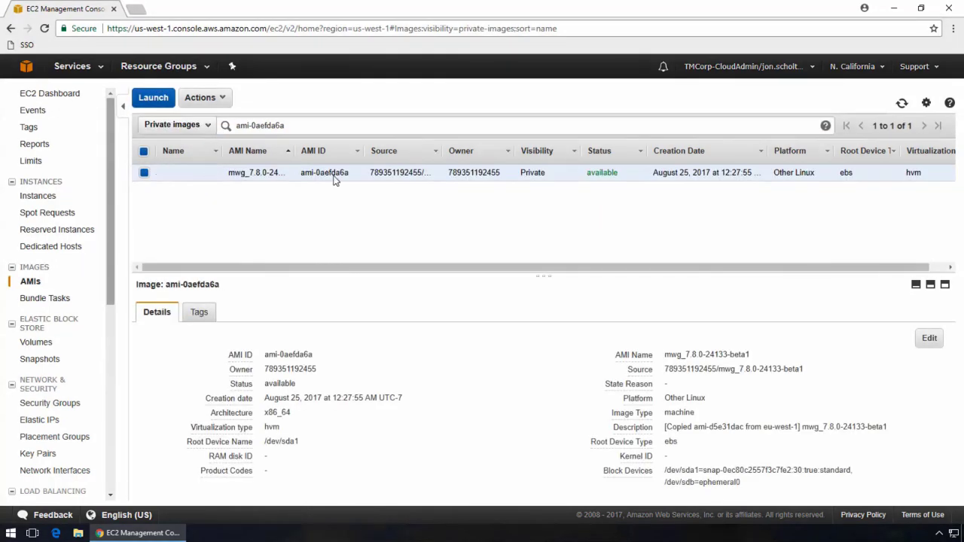
pyautogui.click(153, 97)
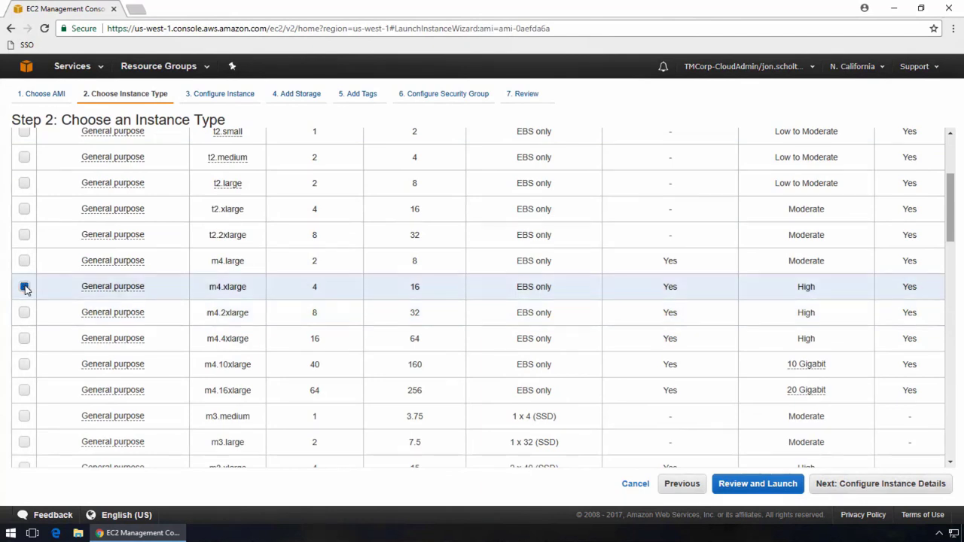
# Step: Select the m4.xlarge instance type and advance past instance details to storage
pyautogui.click(23, 286)
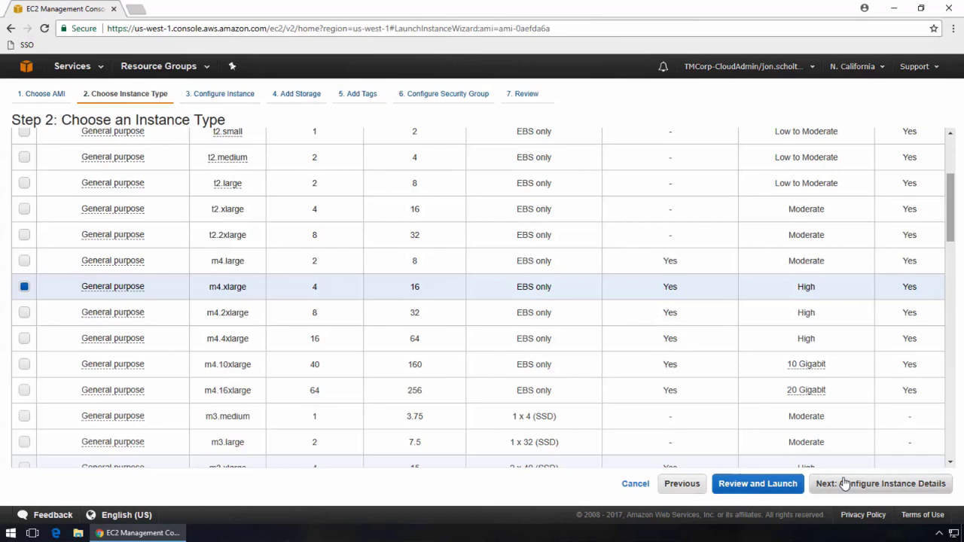
pyautogui.click(883, 484)
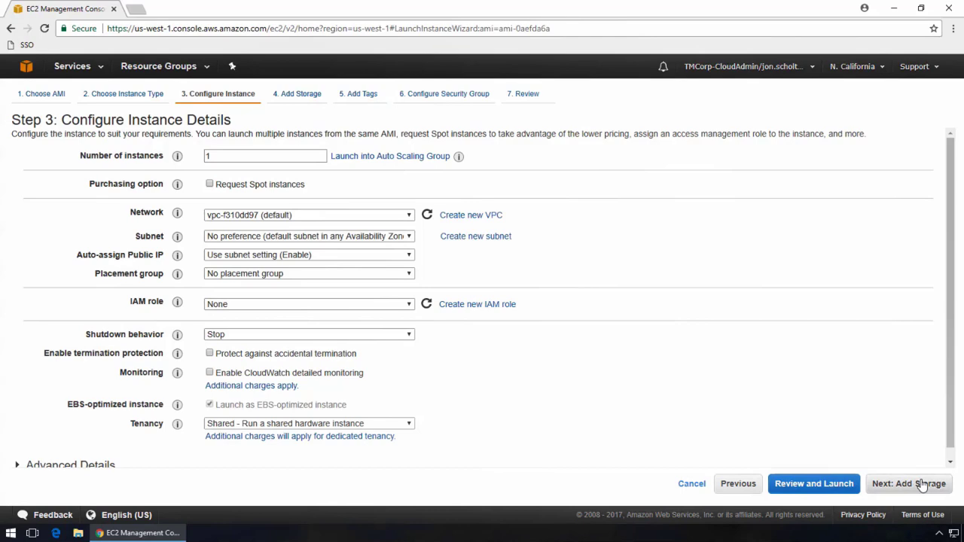
pyautogui.click(909, 484)
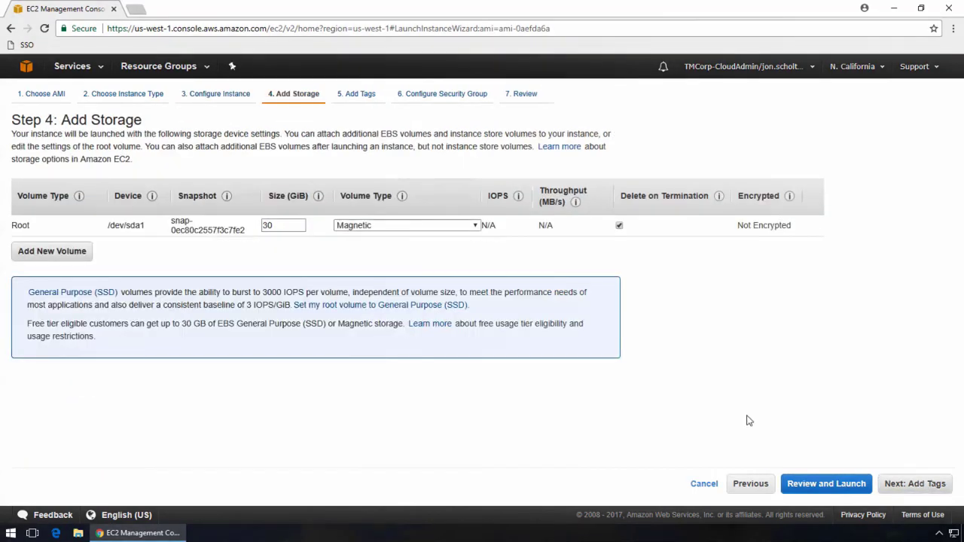
# Step: Set the root volume to 80 GiB and add the tag type = mwg
pyautogui.write('80')
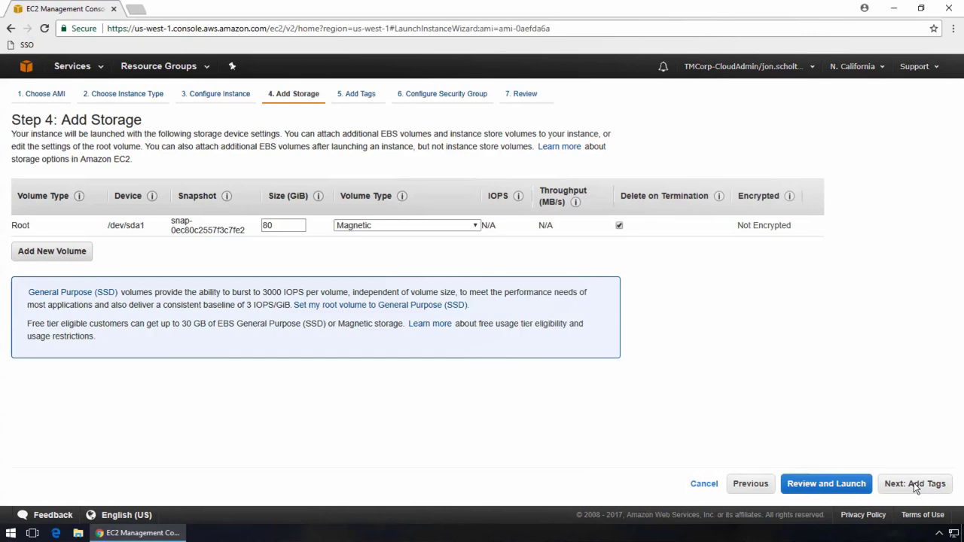
pyautogui.click(915, 483)
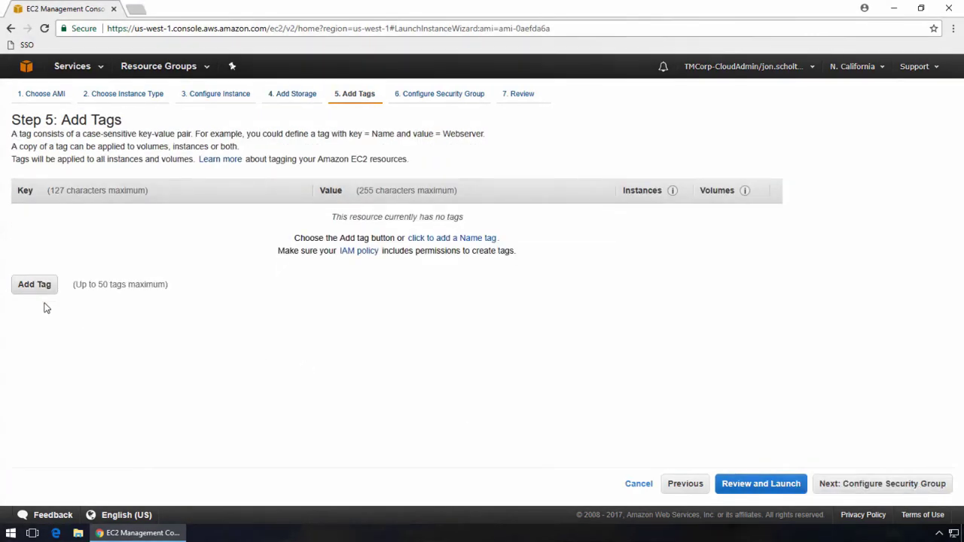
pyautogui.write('type')
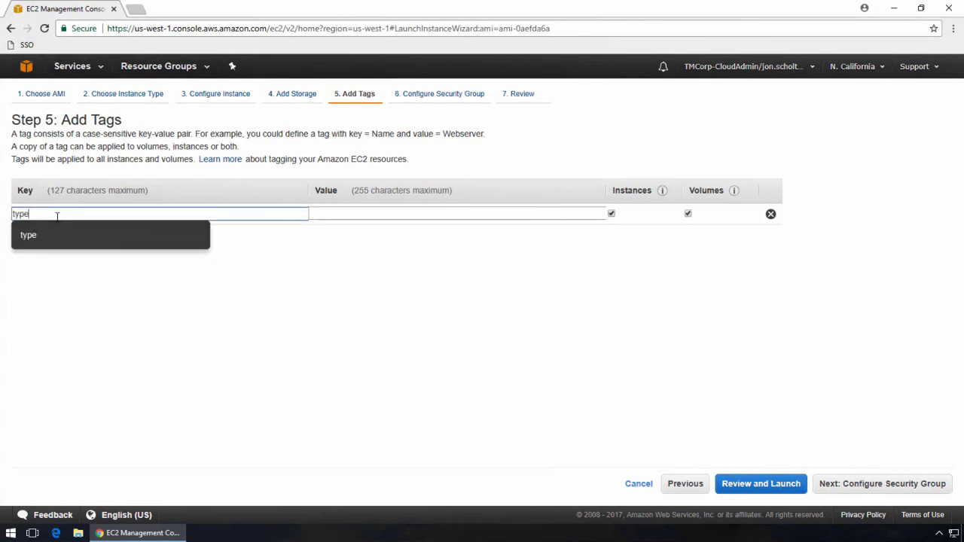
pyautogui.write('mwg')
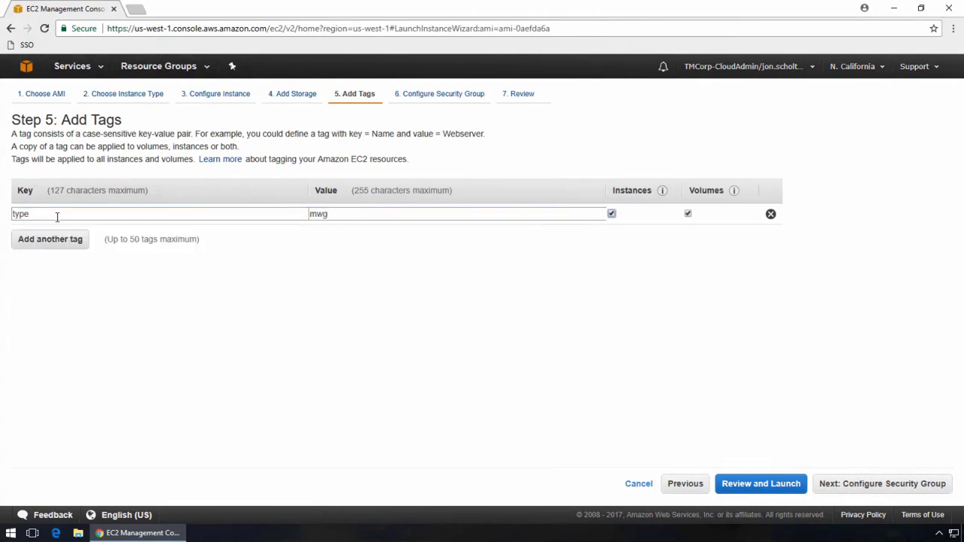
pyautogui.moveTo(859, 486)
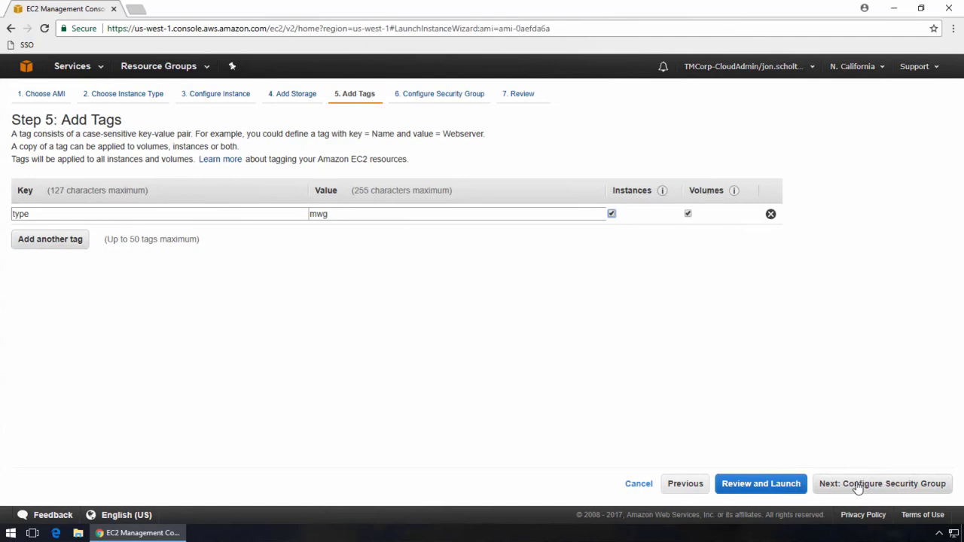
pyautogui.click(881, 484)
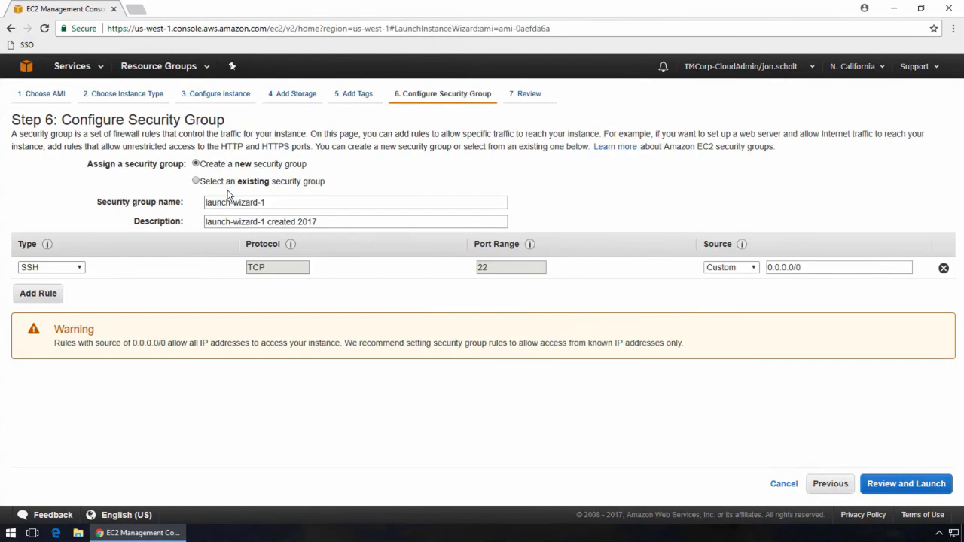
# Step: Name the new security group 'web gateway' with description 'web gateway'
pyautogui.write('web')
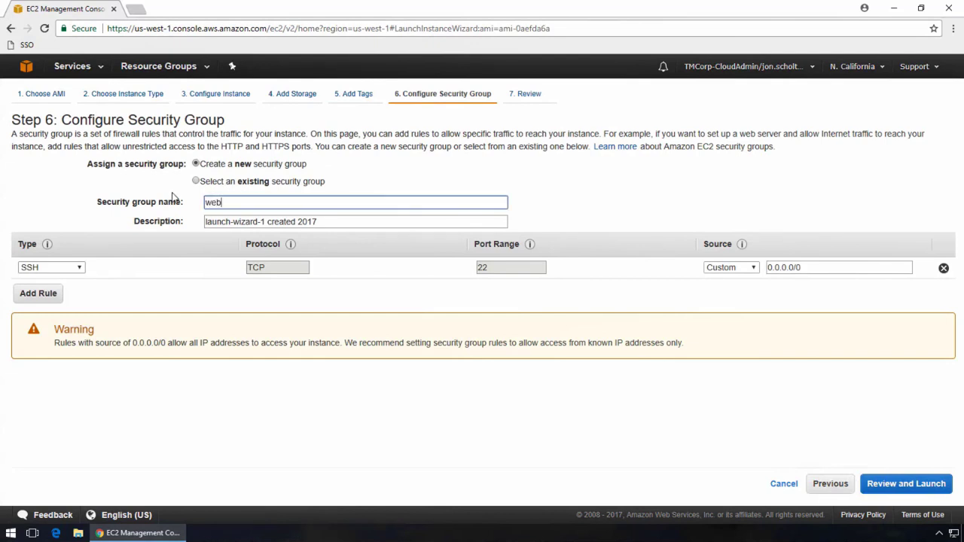
pyautogui.write('gateway')
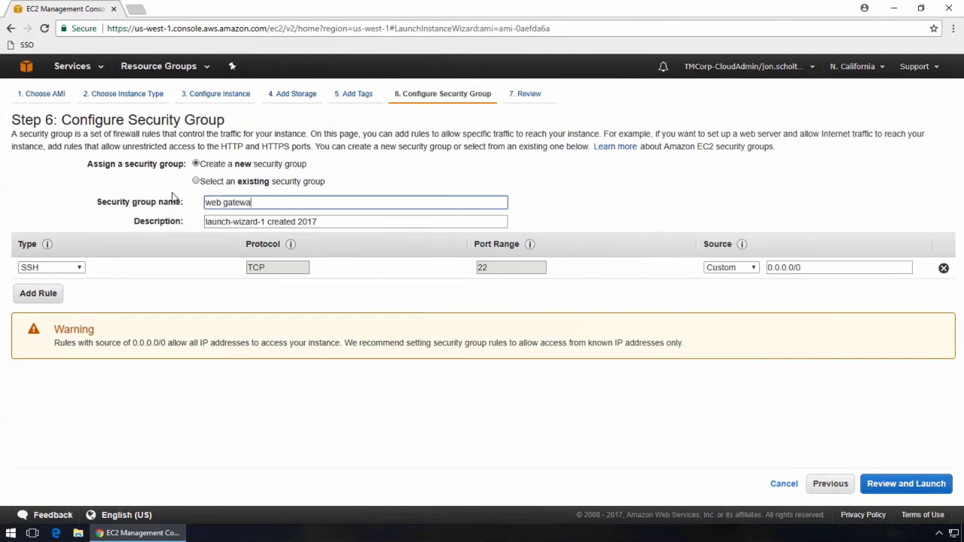
pyautogui.doubleClick(234, 221)
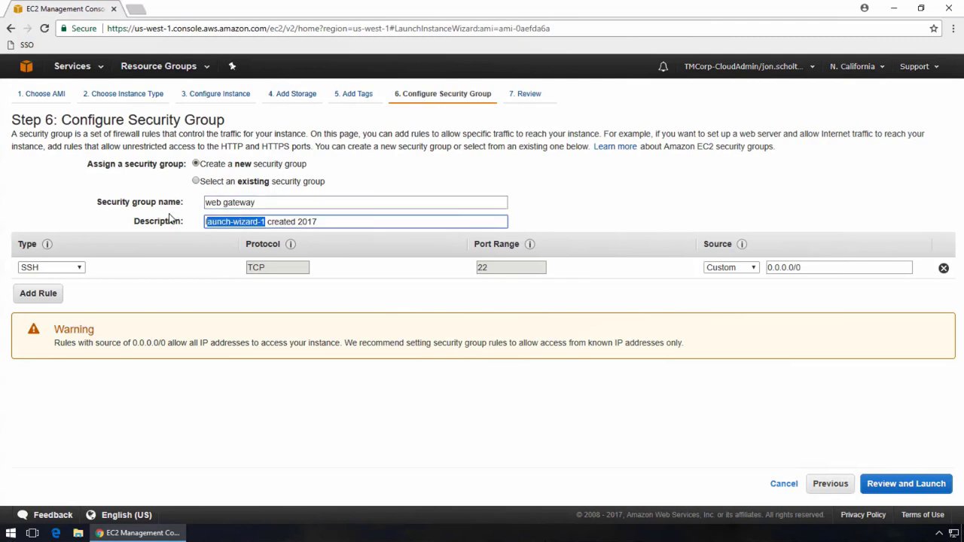
pyautogui.write('web gateway')
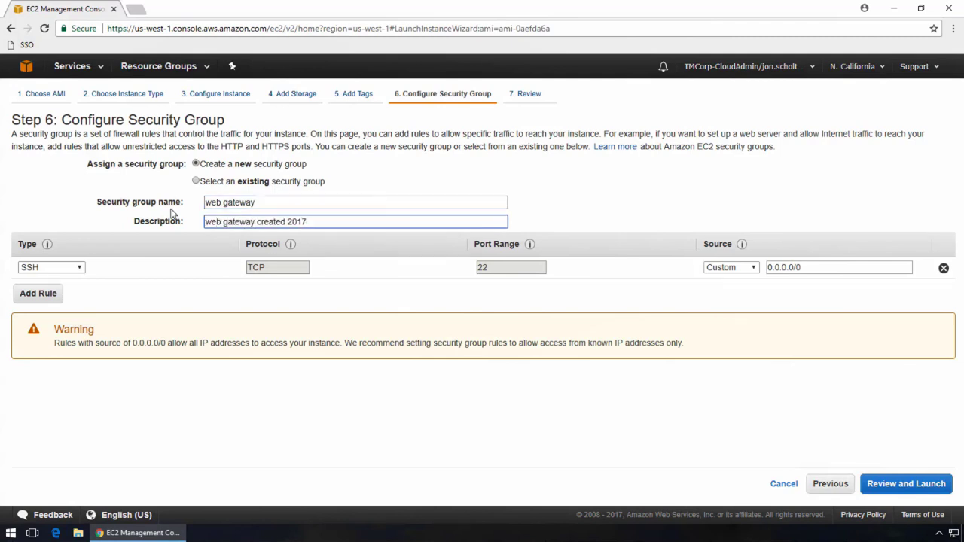
pyautogui.moveTo(435, 268)
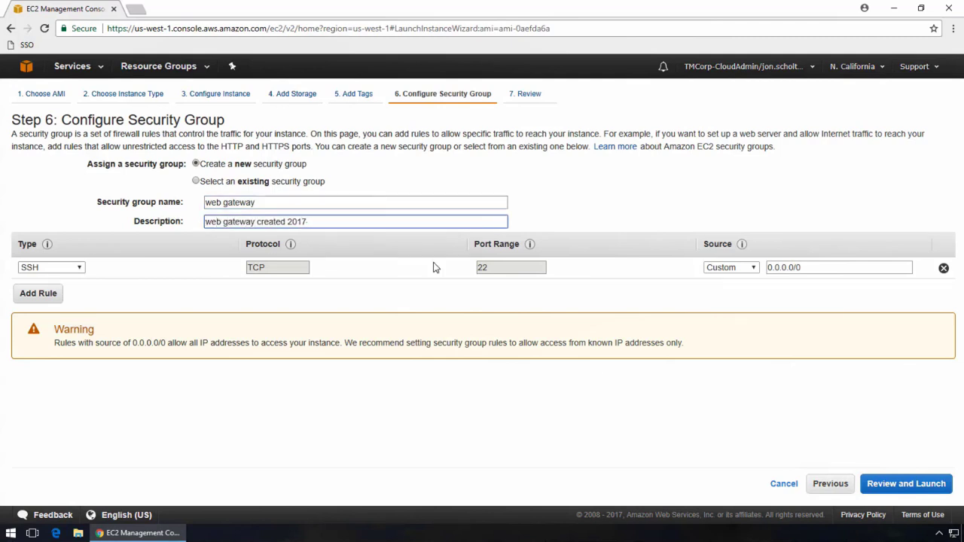
# Step: Limit SSH to My IP, add TCP 9090 and 4712 rules from My IP, and review
pyautogui.click(729, 267)
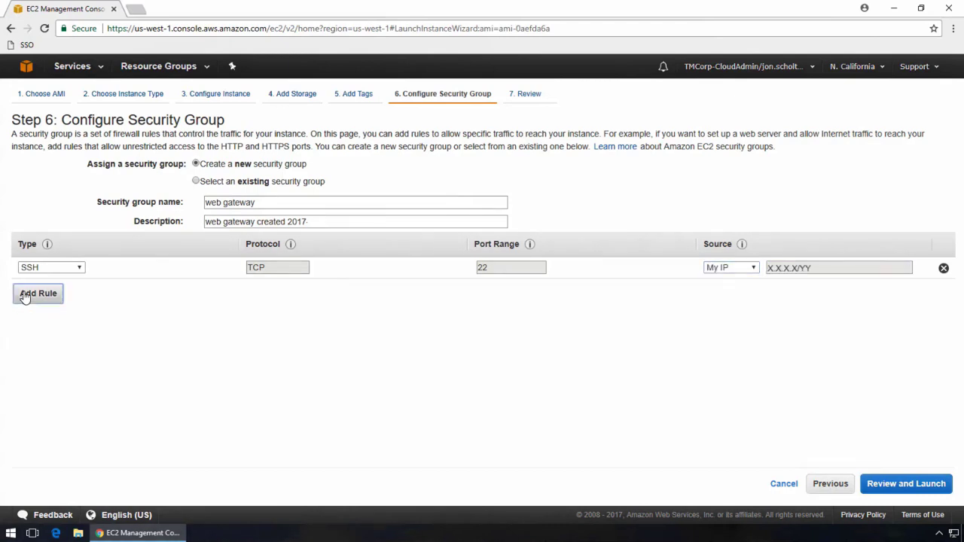
pyautogui.click(38, 294)
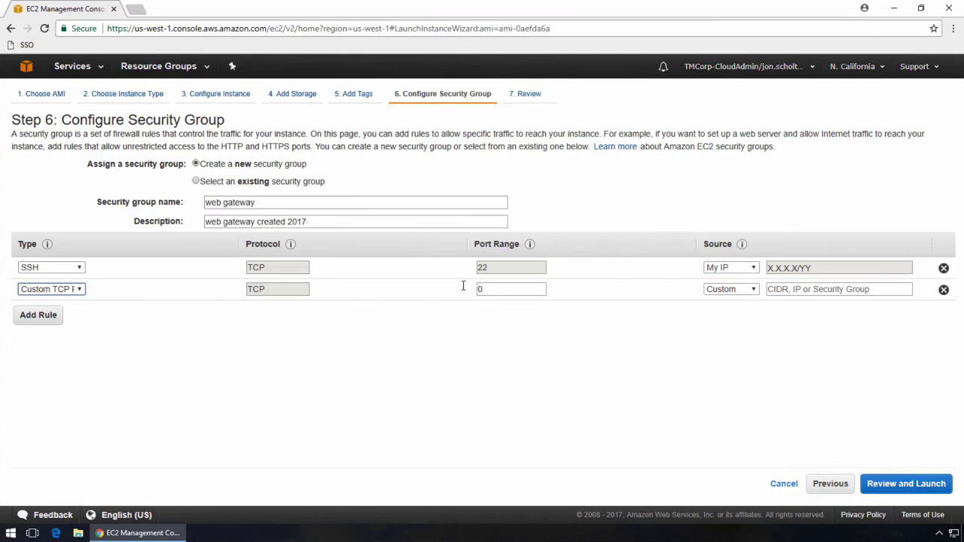
pyautogui.write('9090')
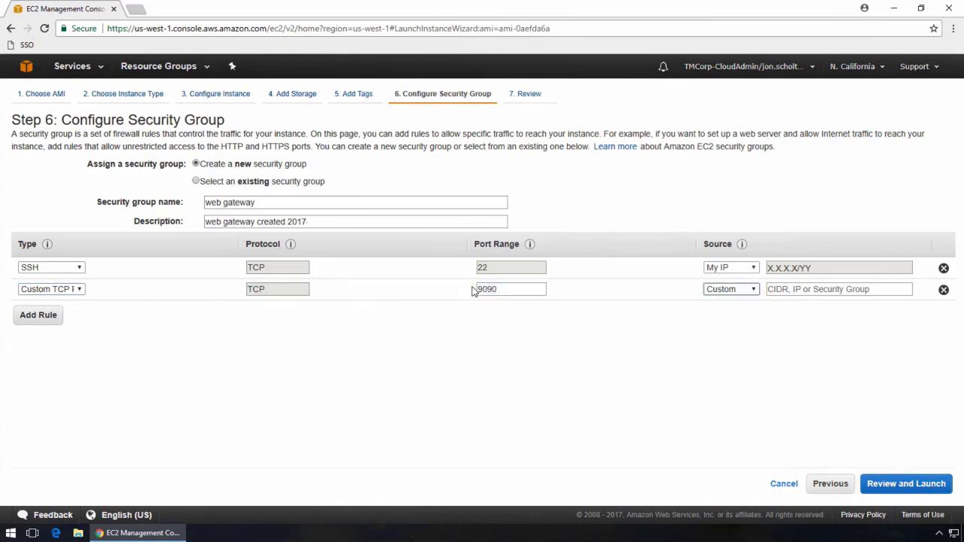
pyautogui.click(731, 288)
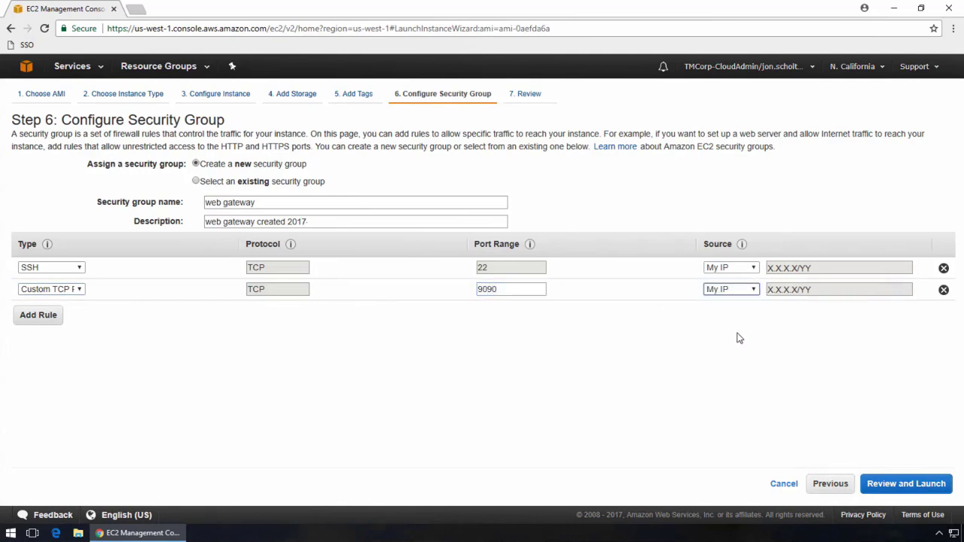
pyautogui.click(38, 316)
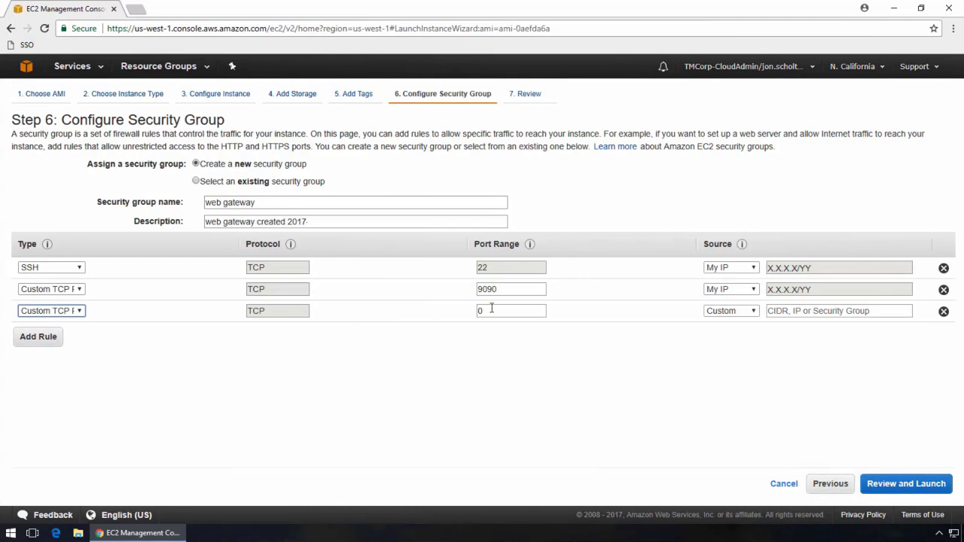
pyautogui.write('4712')
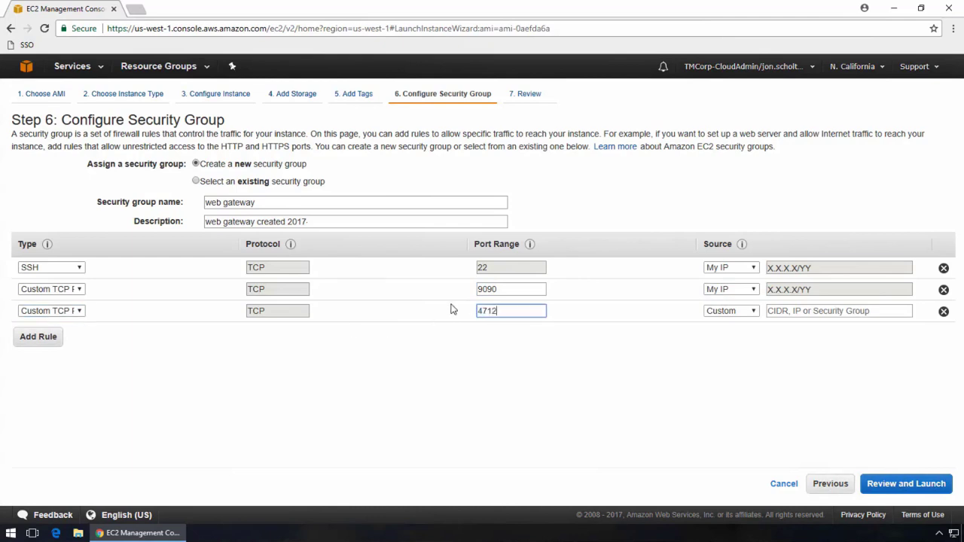
pyautogui.click(731, 310)
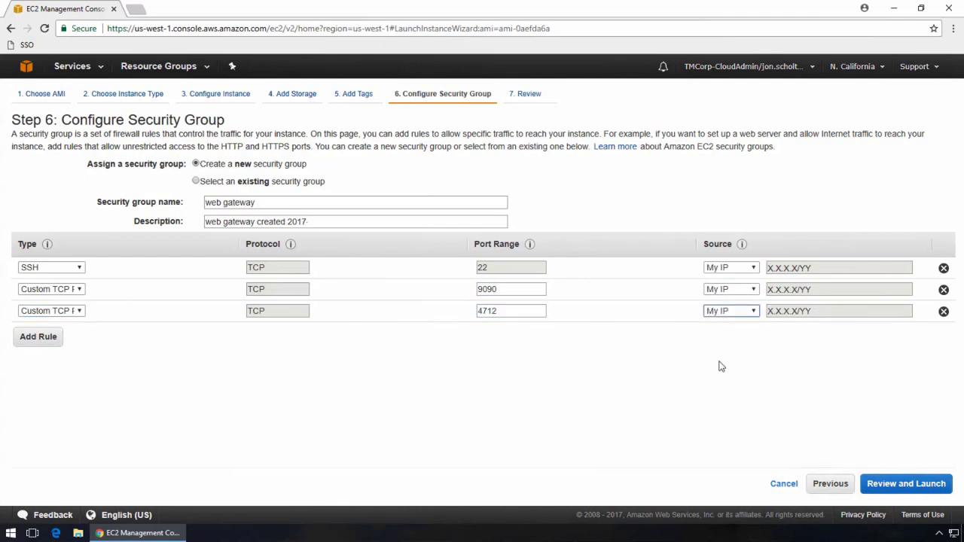
pyautogui.moveTo(727, 366)
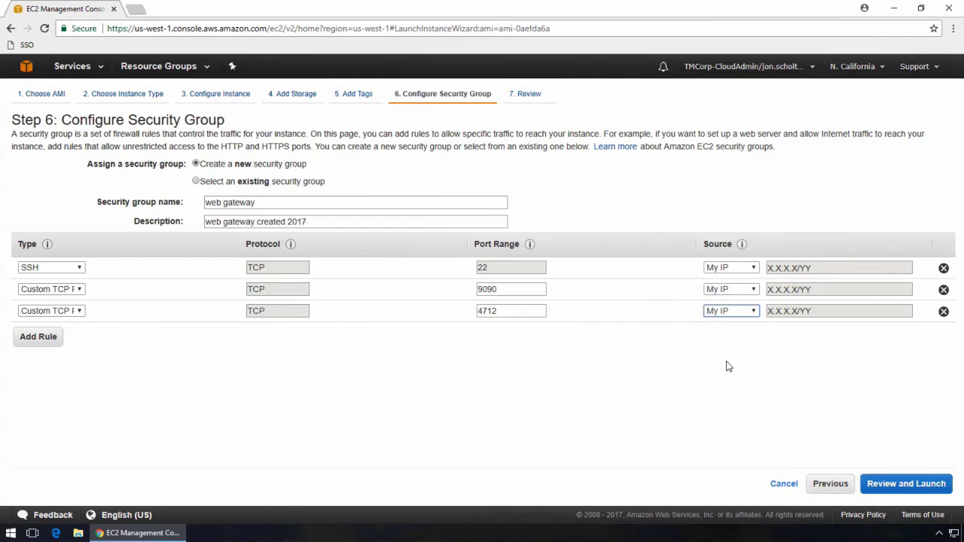
pyautogui.moveTo(881, 462)
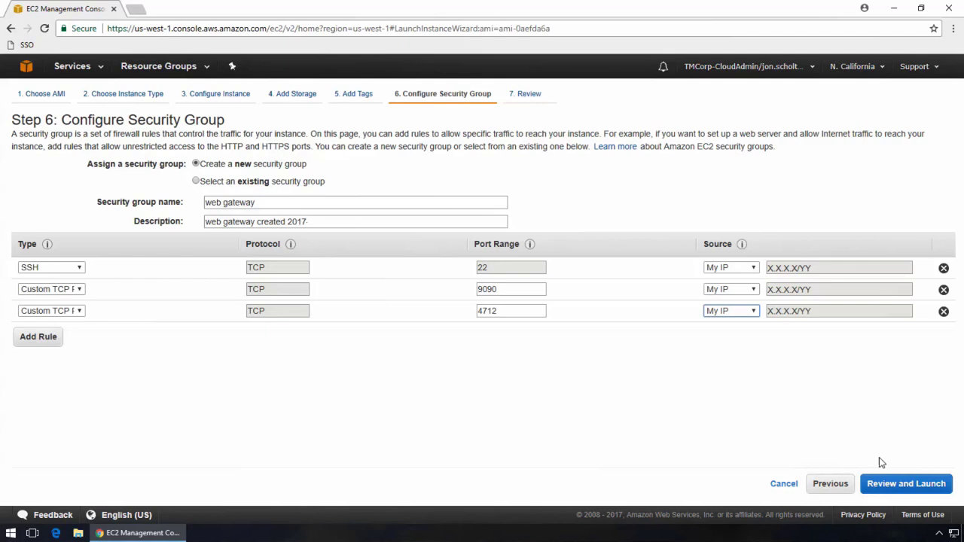
pyautogui.click(907, 484)
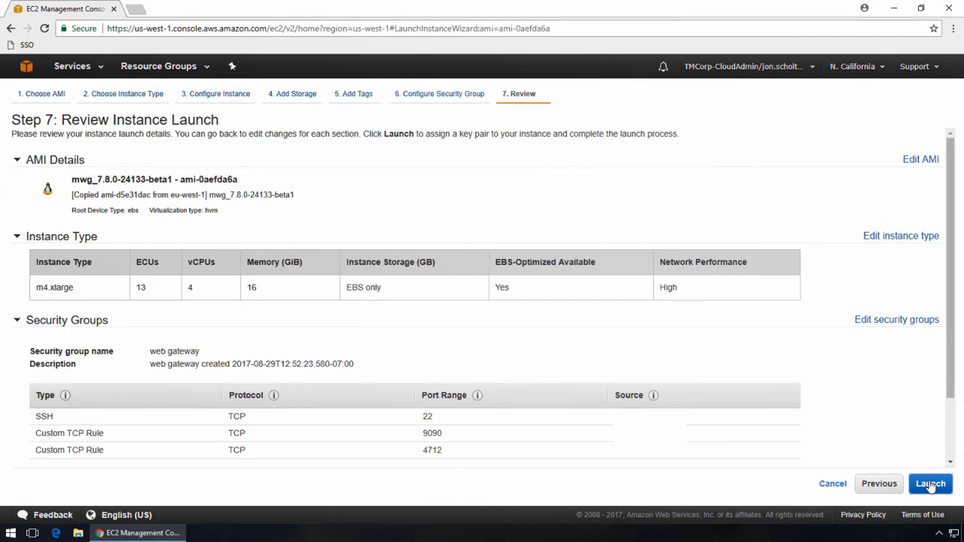
# Step: Create and download key pair mwg-aws, then launch the instance
pyautogui.click(939, 484)
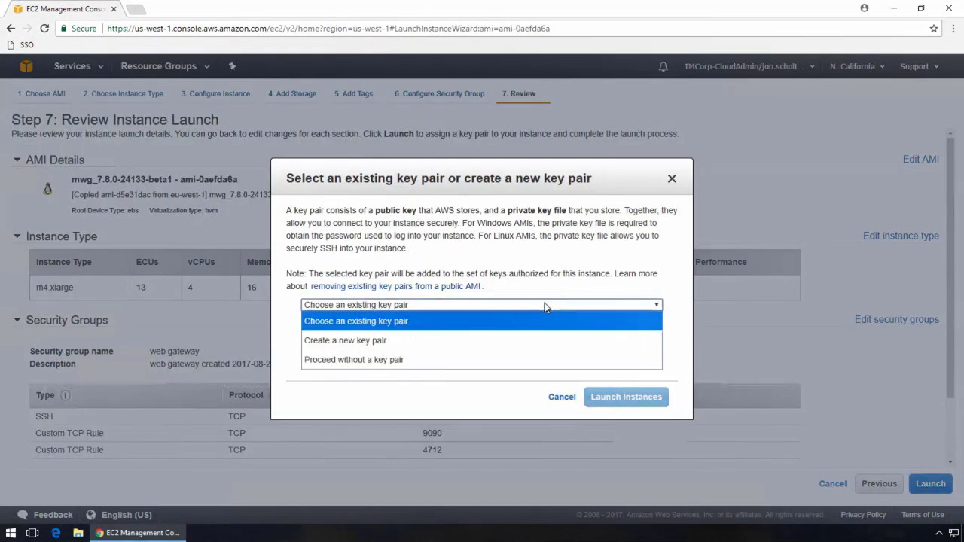
pyautogui.click(345, 340)
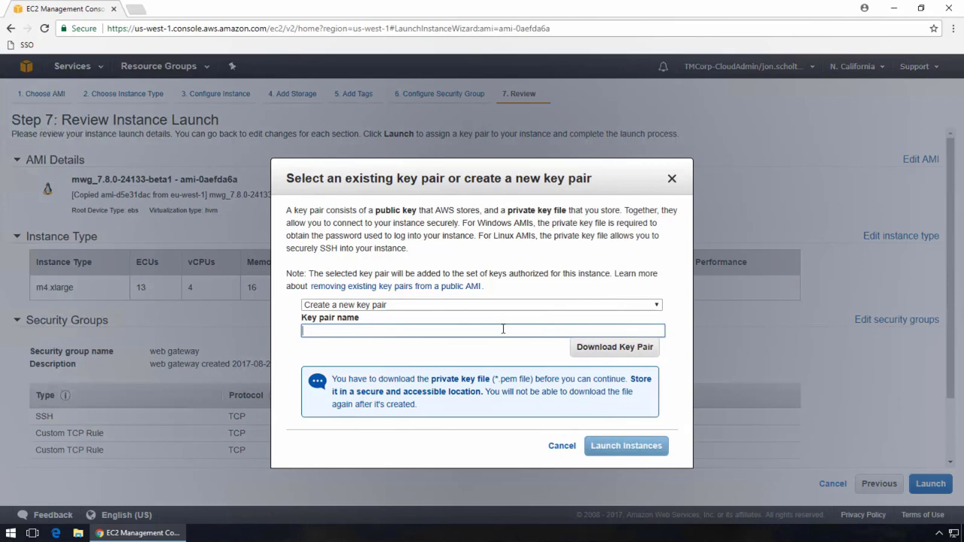
pyautogui.write('mwg-aws')
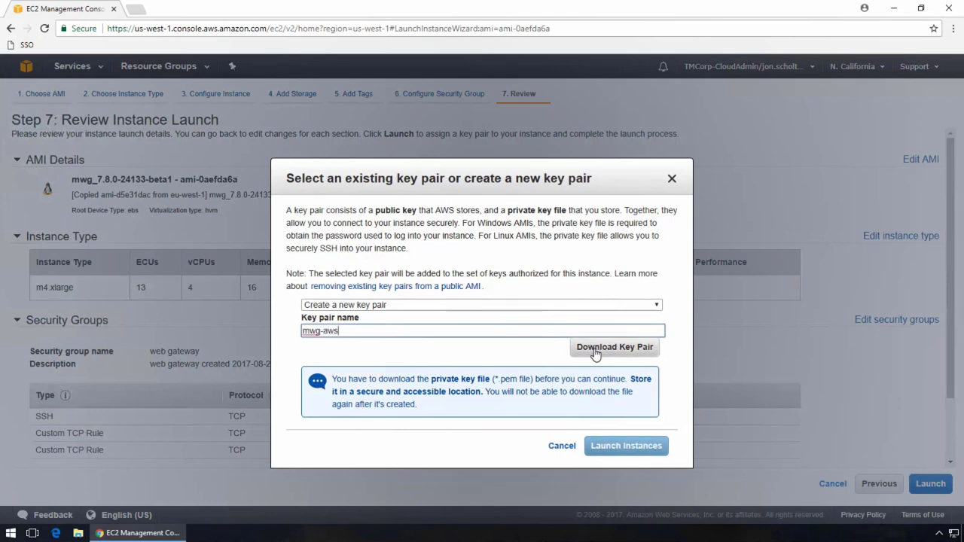
pyautogui.click(614, 347)
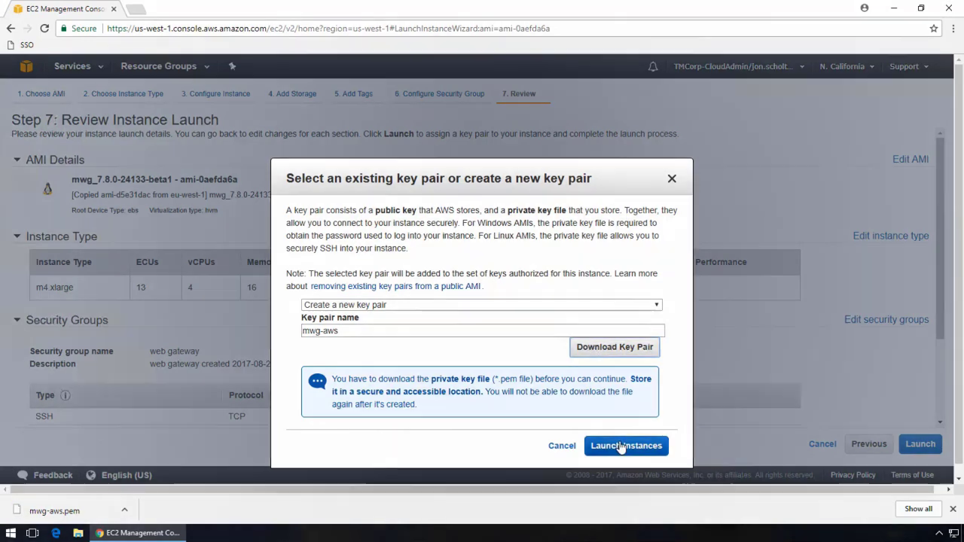
pyautogui.click(626, 446)
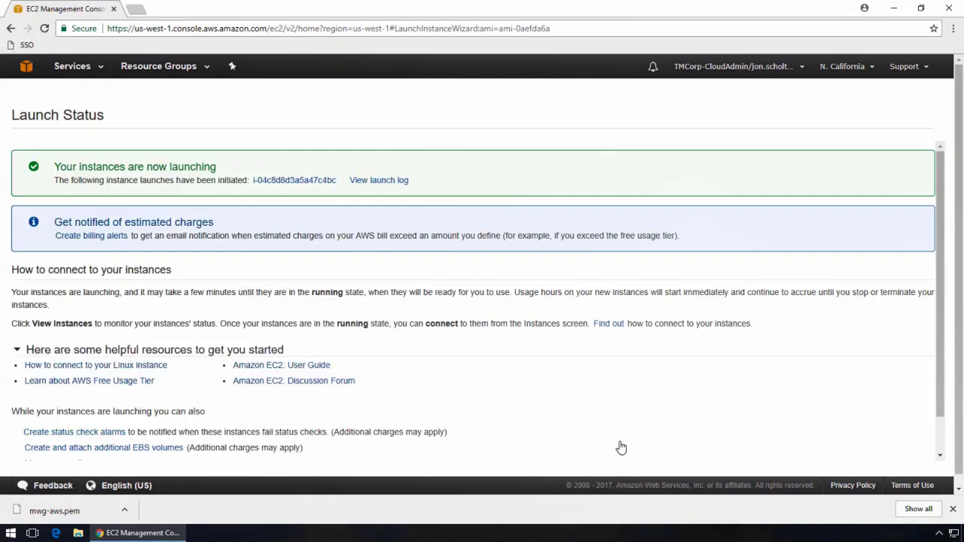
pyautogui.moveTo(316, 198)
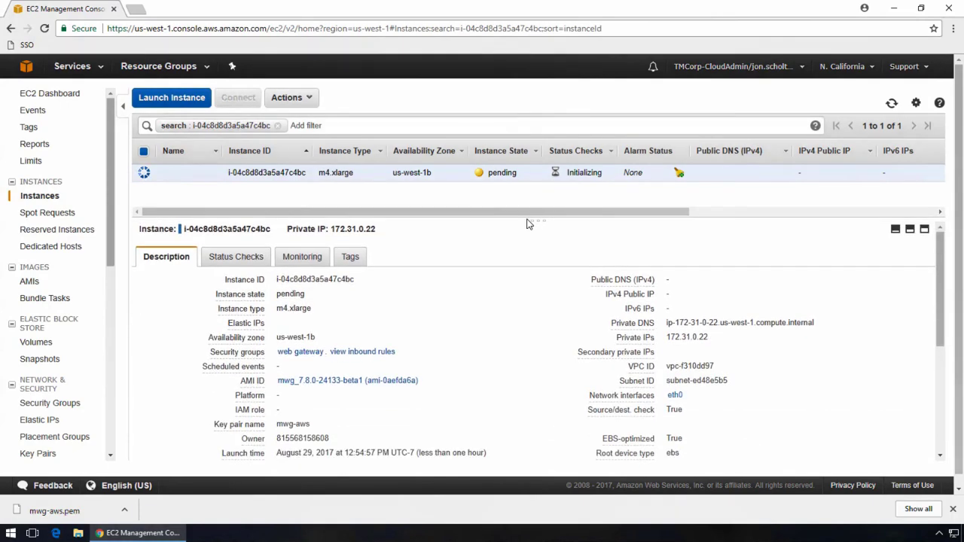
# Step: Check the instance's monitoring and status checks until it runs with 2/2 checks passed
pyautogui.click(301, 256)
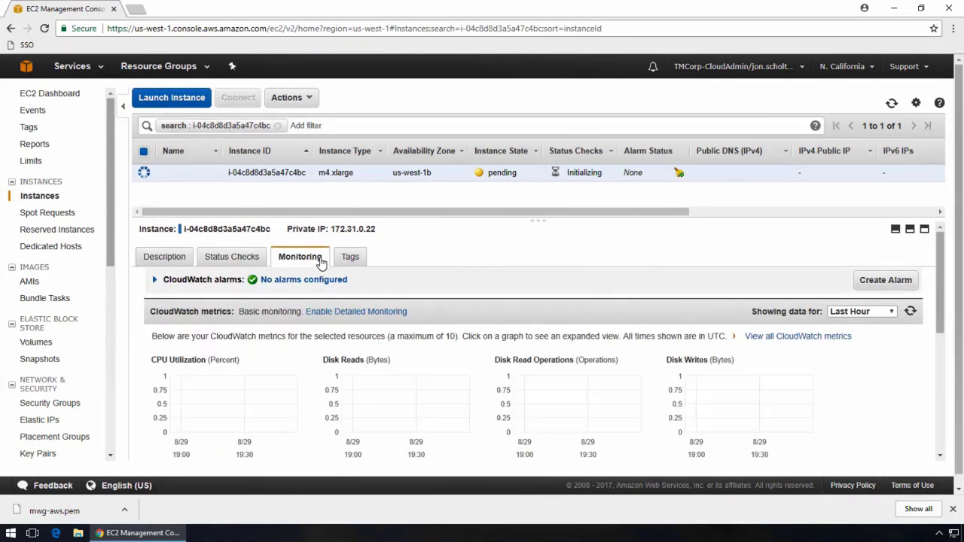
pyautogui.click(231, 256)
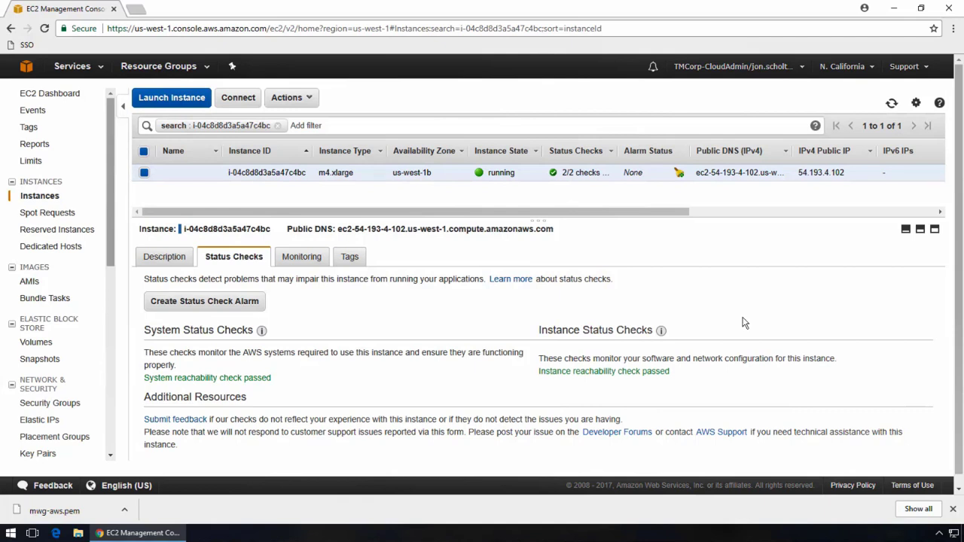
pyautogui.moveTo(79, 531)
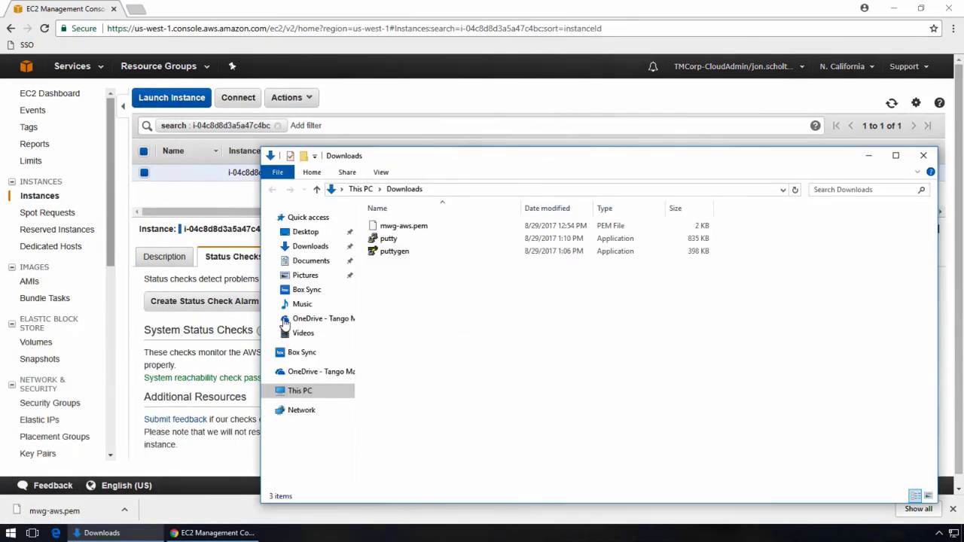
# Step: Import mwg-aws.pem with comment mwg-aws and save it as mwg-aws.ppk in Downloads
pyautogui.click(399, 151)
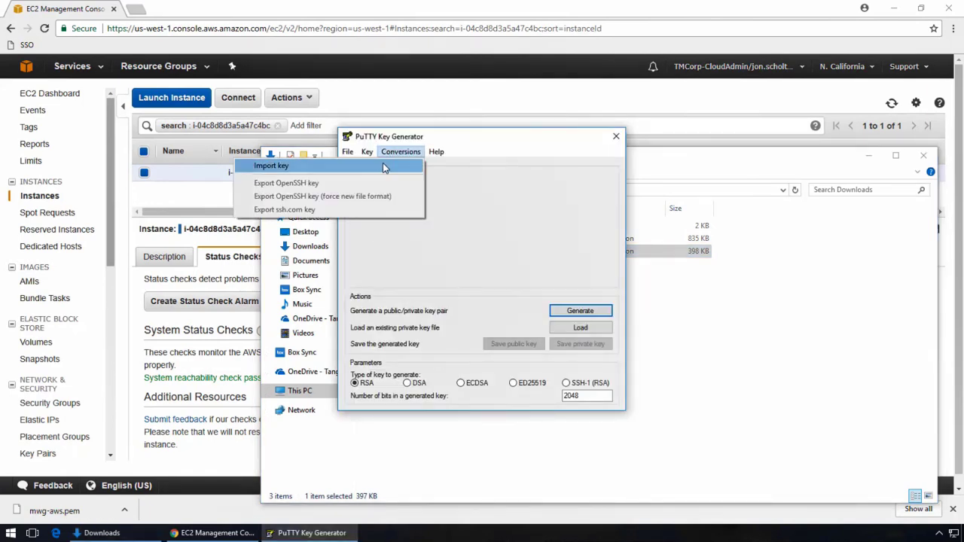
pyautogui.click(271, 165)
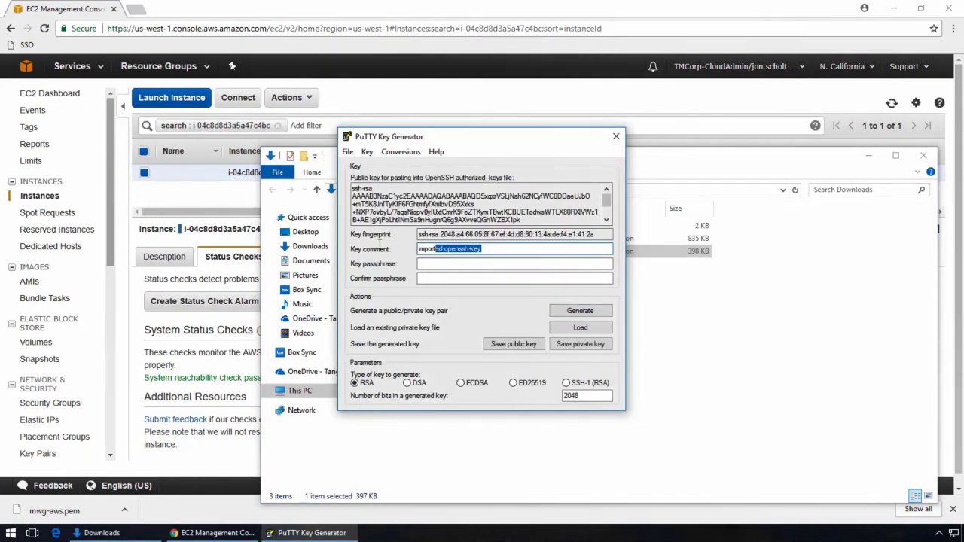
pyautogui.write('mwg-aws')
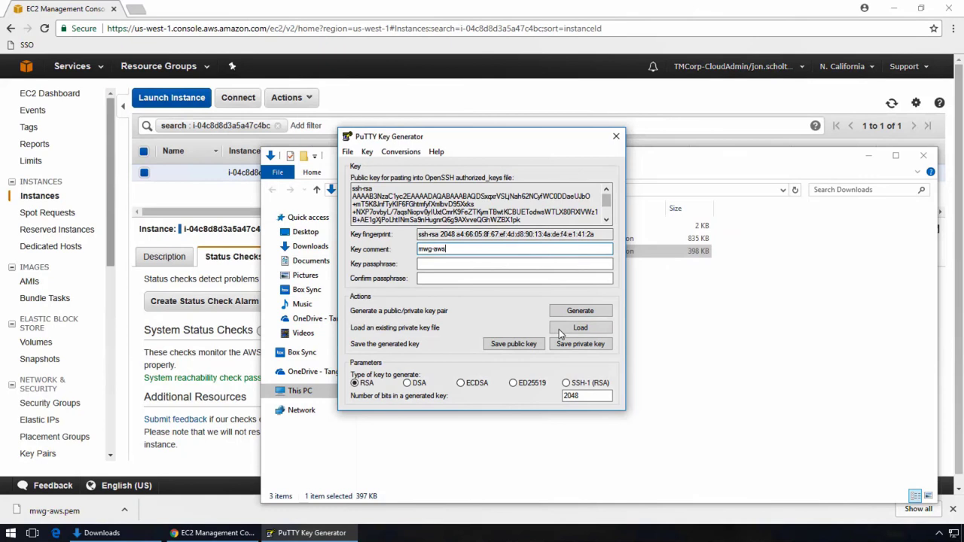
pyautogui.click(580, 343)
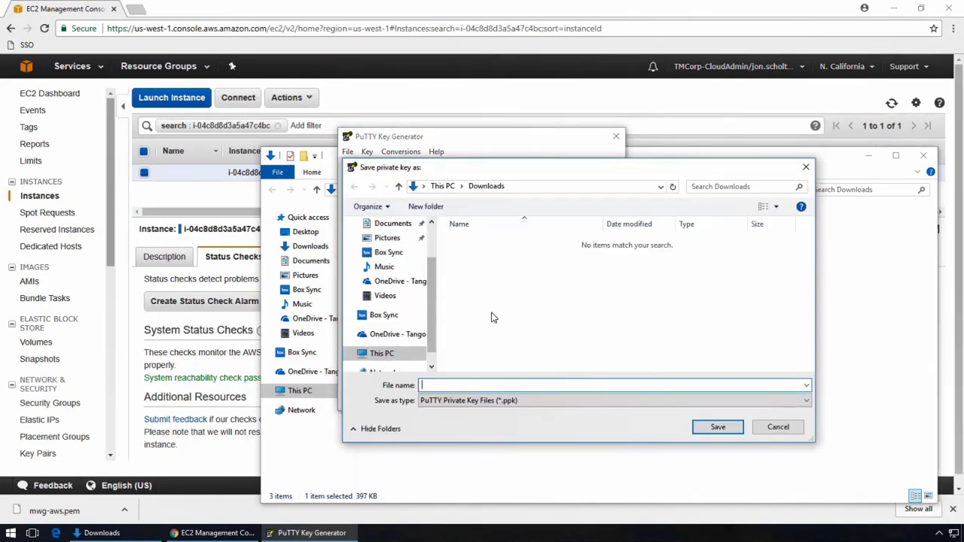
pyautogui.write('mwg-aws')
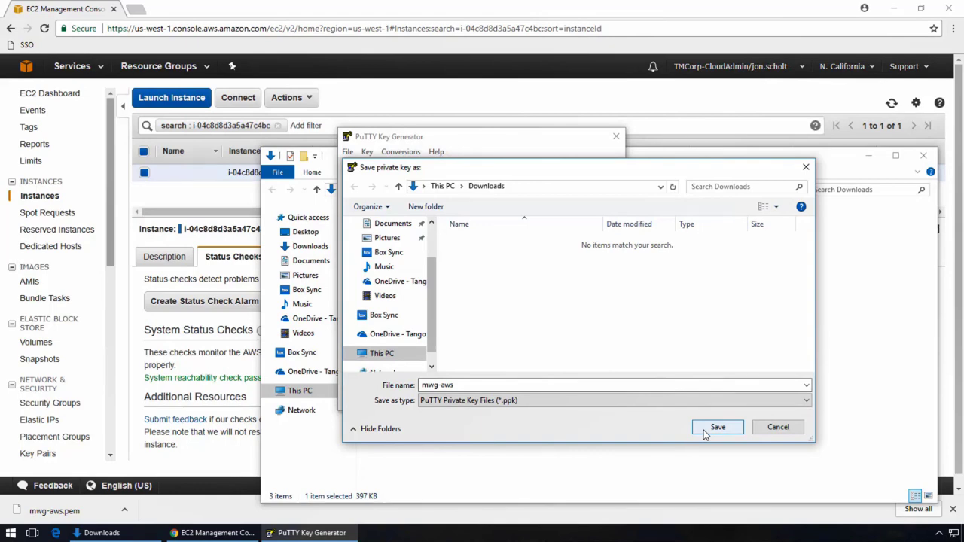
pyautogui.click(717, 426)
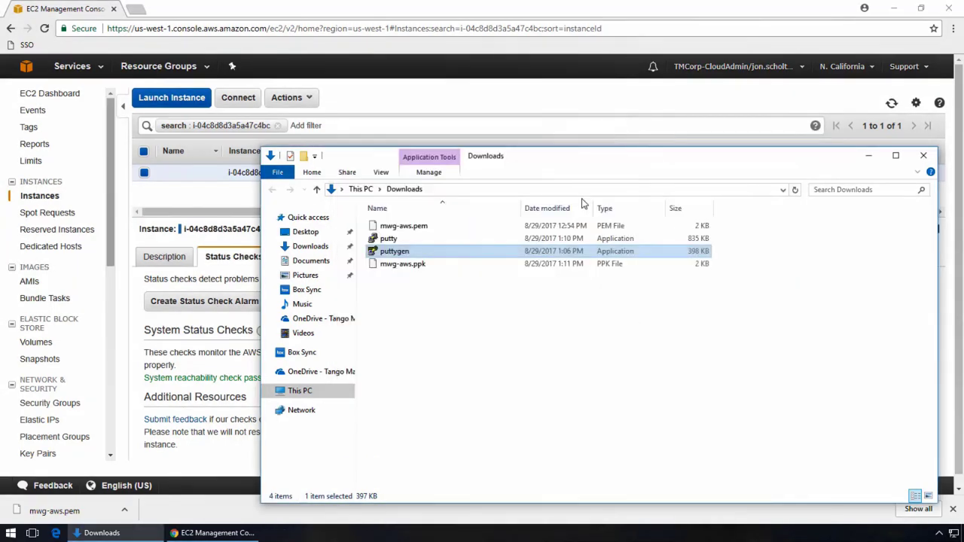
pyautogui.doubleClick(391, 238)
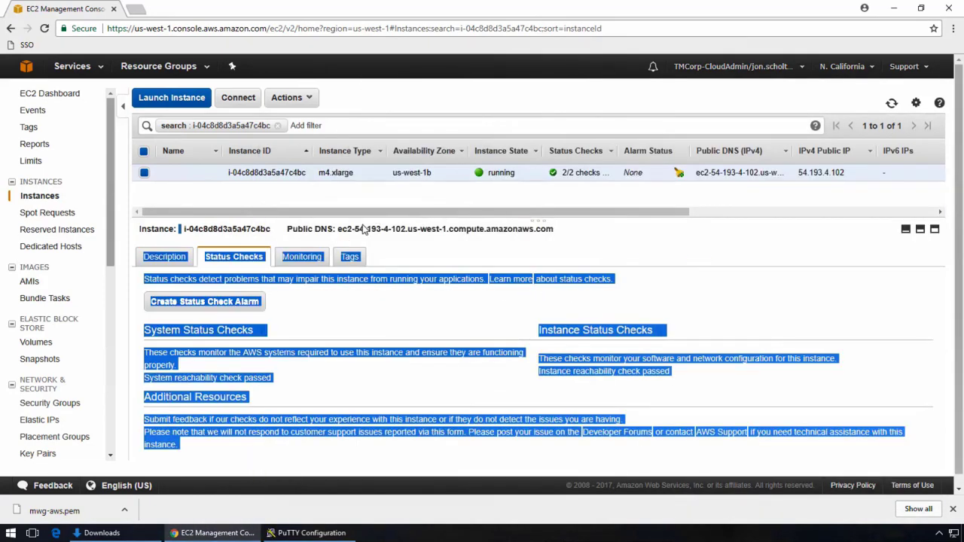
# Step: Set host ec2-54-193-4-102.us-west-1.compute.amazonaws.com and authentication key mwg-aws.ppk
pyautogui.click(304, 533)
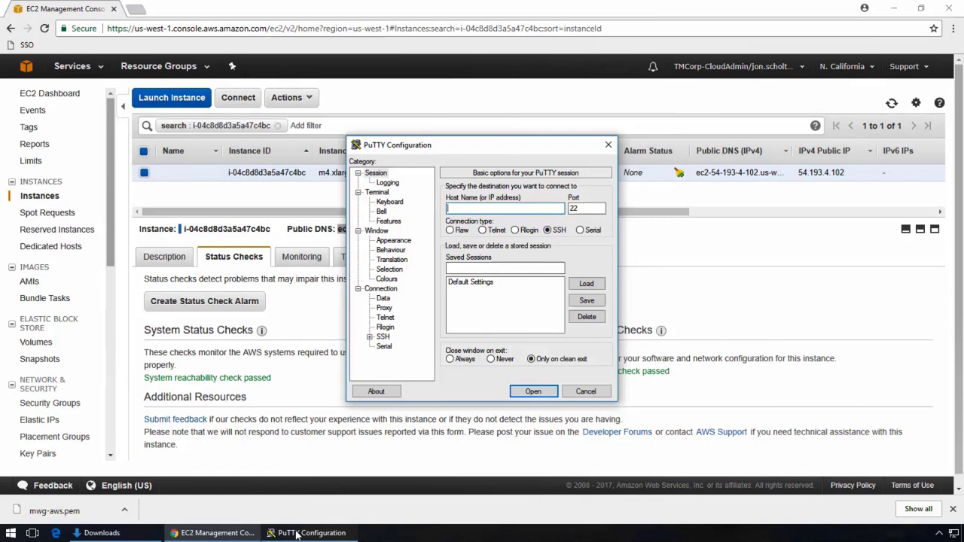
pyautogui.write('ec2-54-193-4-102.us-west-1.compute.amazonaws.com')
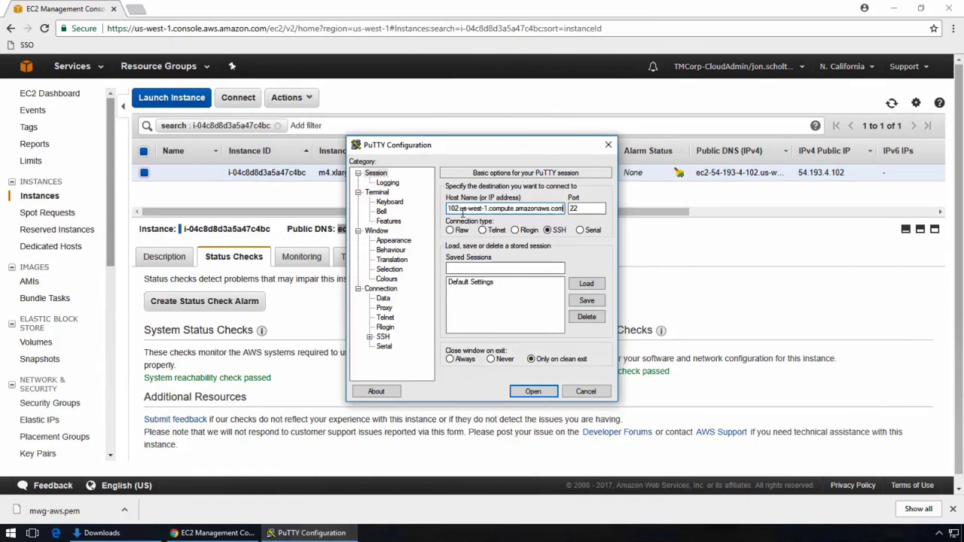
pyautogui.moveTo(385, 336)
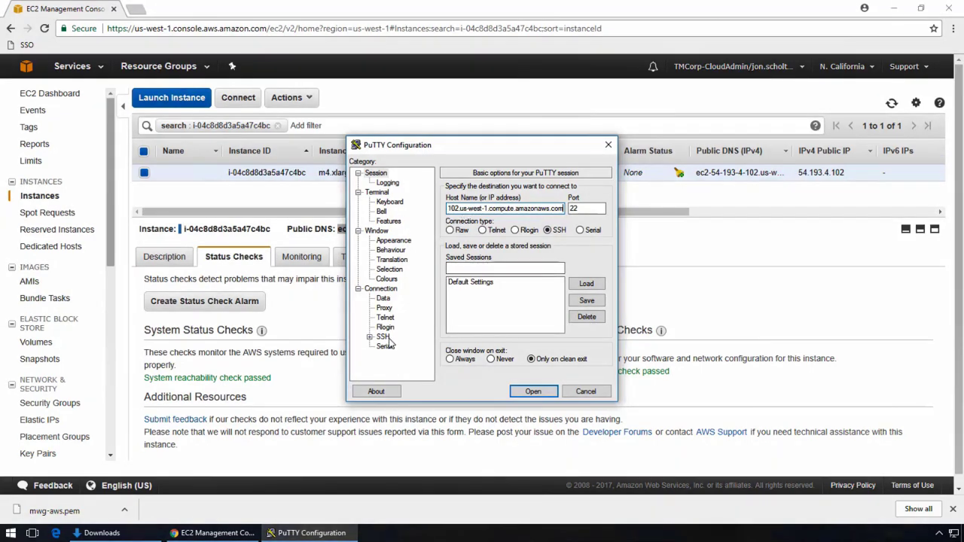
pyautogui.click(378, 336)
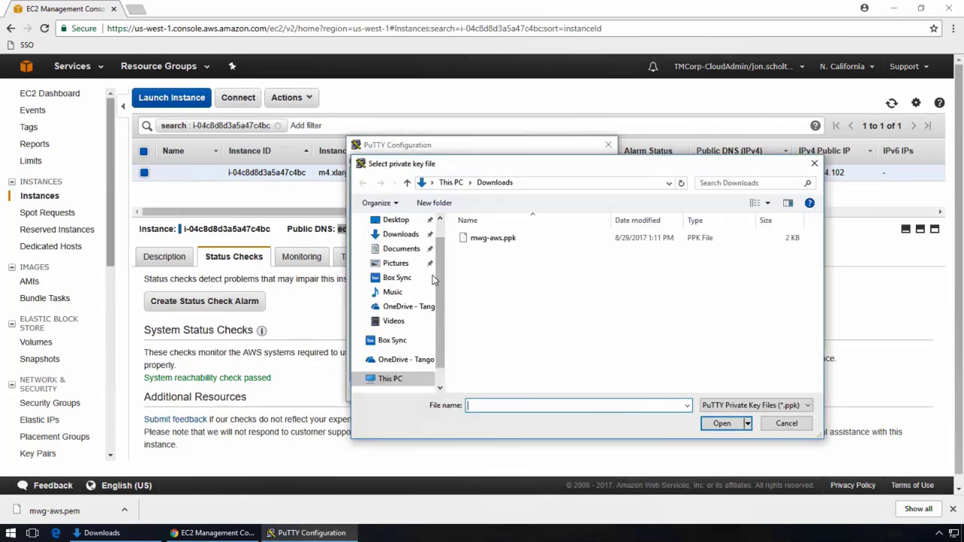
pyautogui.click(721, 423)
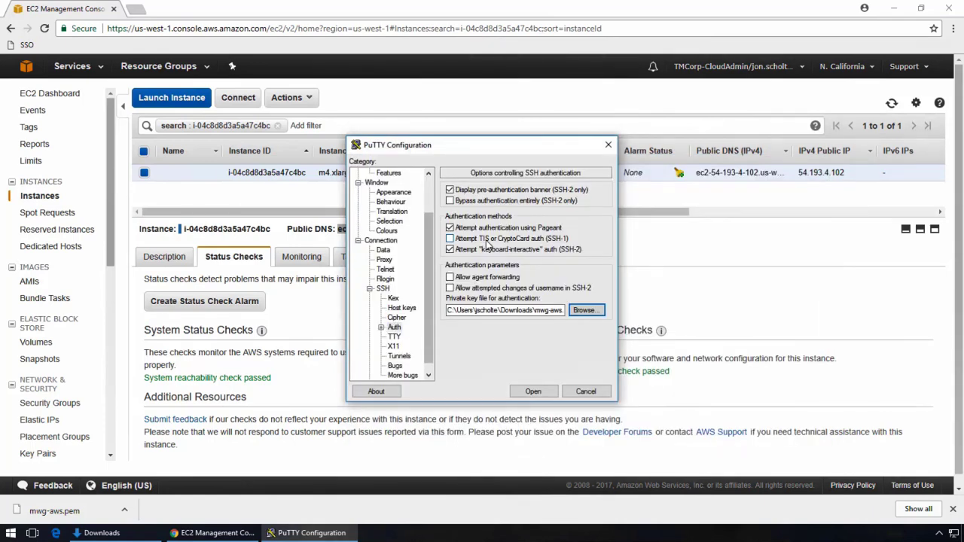
# Step: Save the session as AWS-MWG and open the SSH connection
pyautogui.click(373, 173)
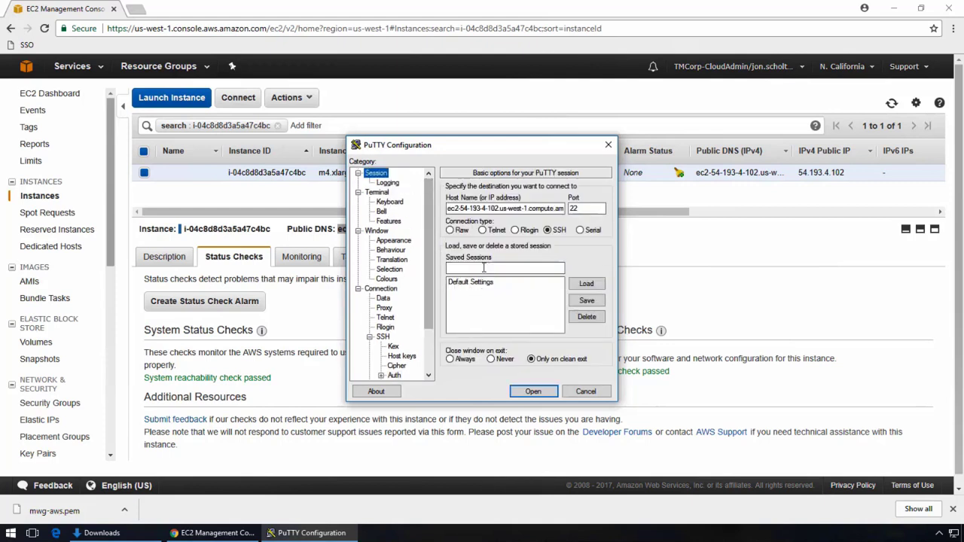
pyautogui.write('AWS-MWG')
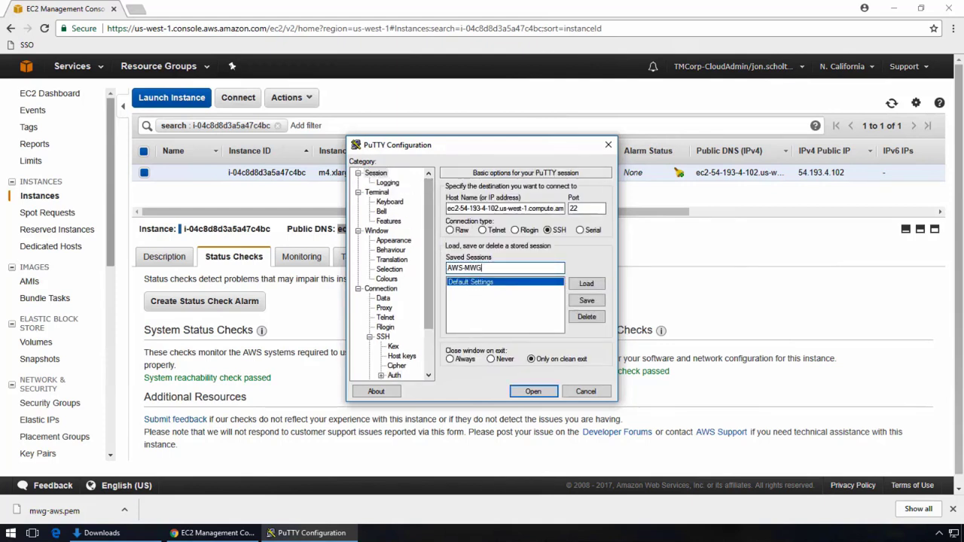
pyautogui.click(586, 300)
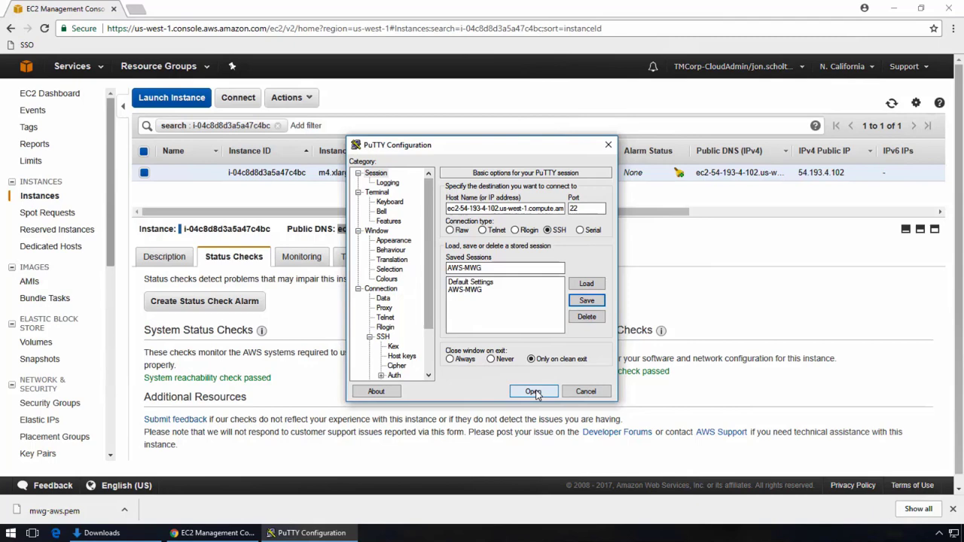
pyautogui.click(533, 392)
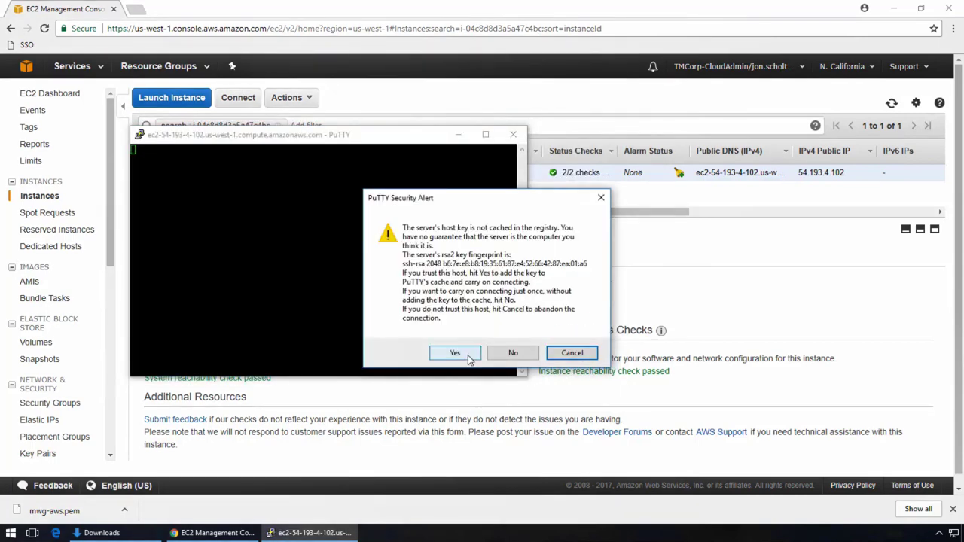
# Step: Accept the server's host key, log in as ec2-user and copy the gateway UI address
pyautogui.click(455, 353)
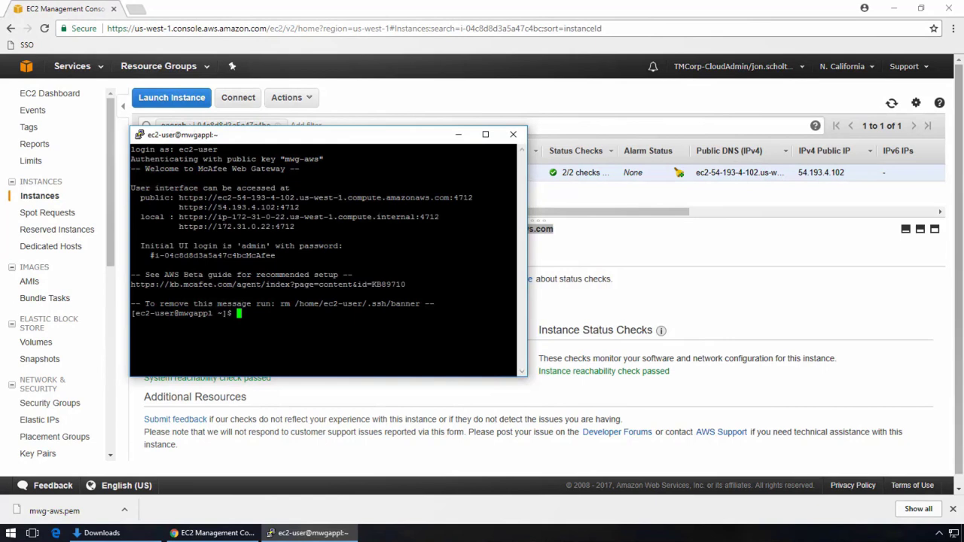
pyautogui.doubleClick(210, 255)
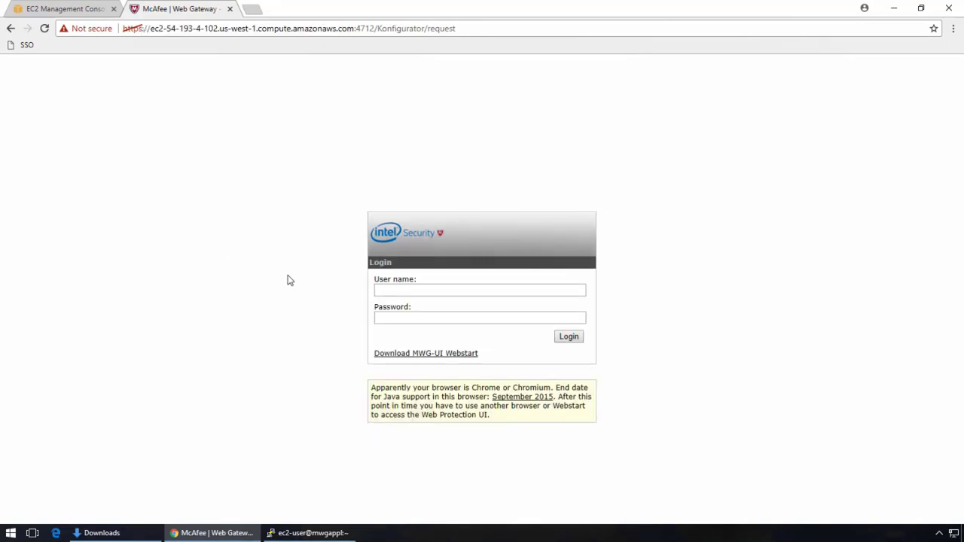
pyautogui.moveTo(419, 361)
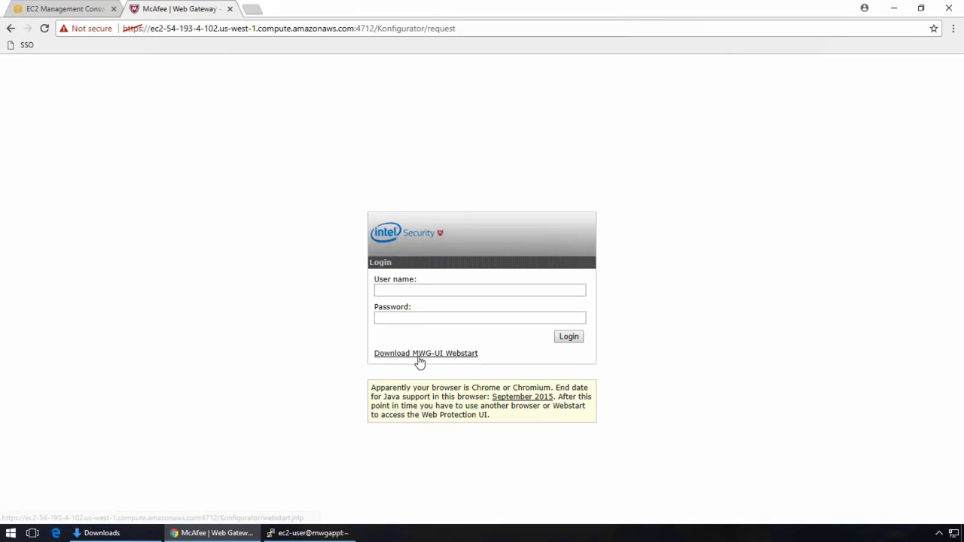
# Step: Download webstart.jnlp and run it, accepting the certificate and Java prompts
pyautogui.click(424, 354)
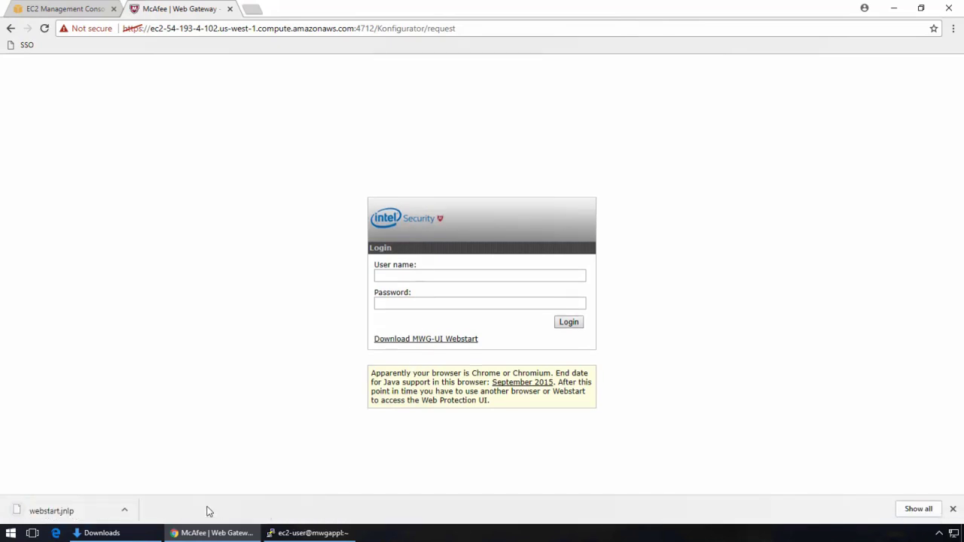
pyautogui.click(56, 510)
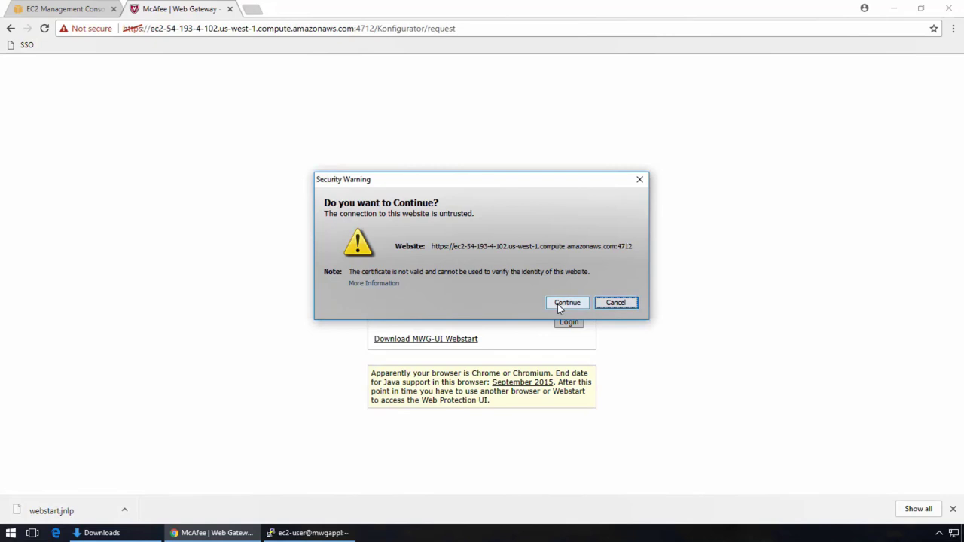
pyautogui.click(567, 303)
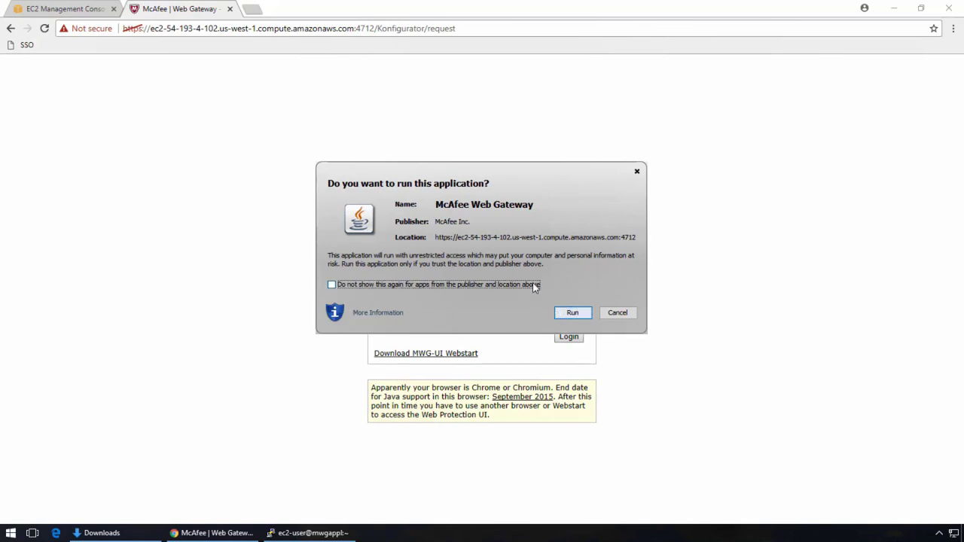
pyautogui.click(572, 313)
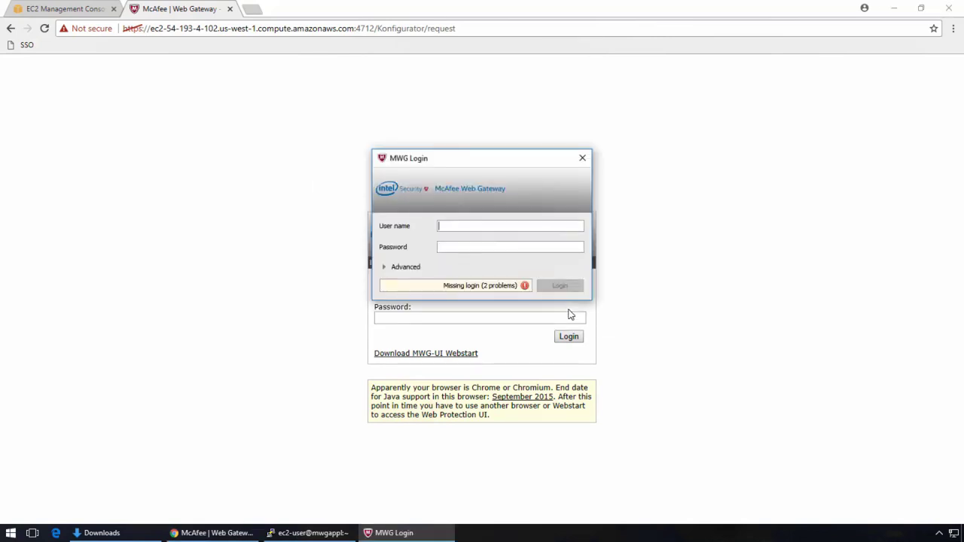
# Step: Log in as admin with the initial password and accept the Data Usage Statement
pyautogui.write('admin')
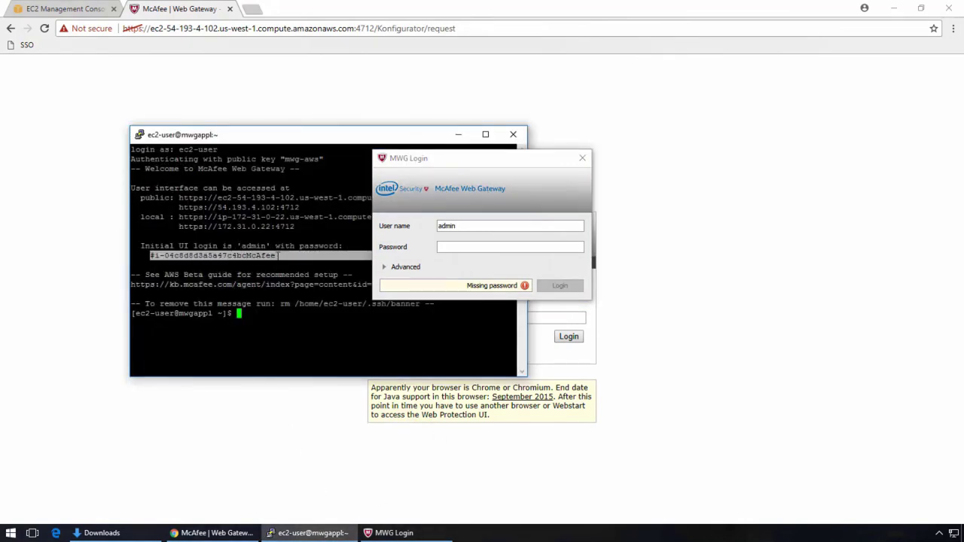
pyautogui.click(509, 247)
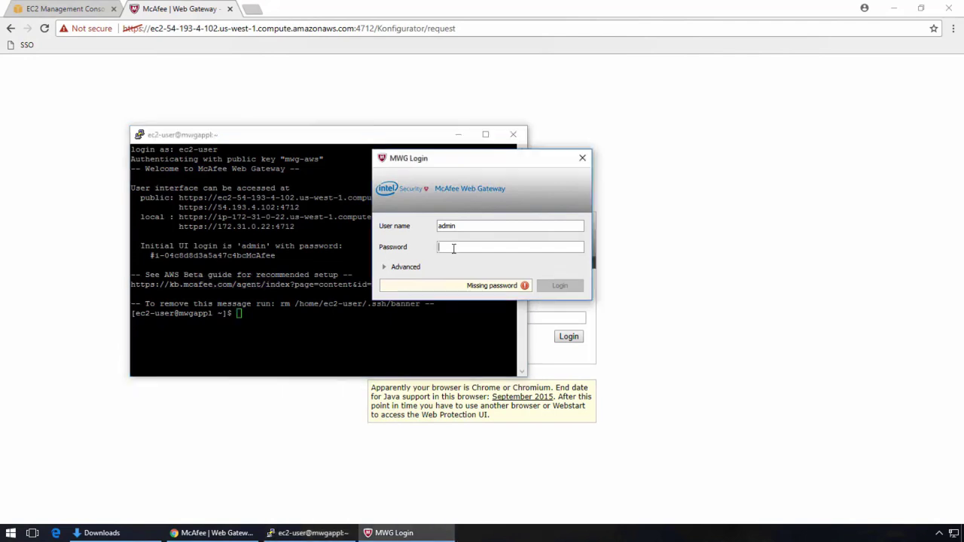
pyautogui.write('password')
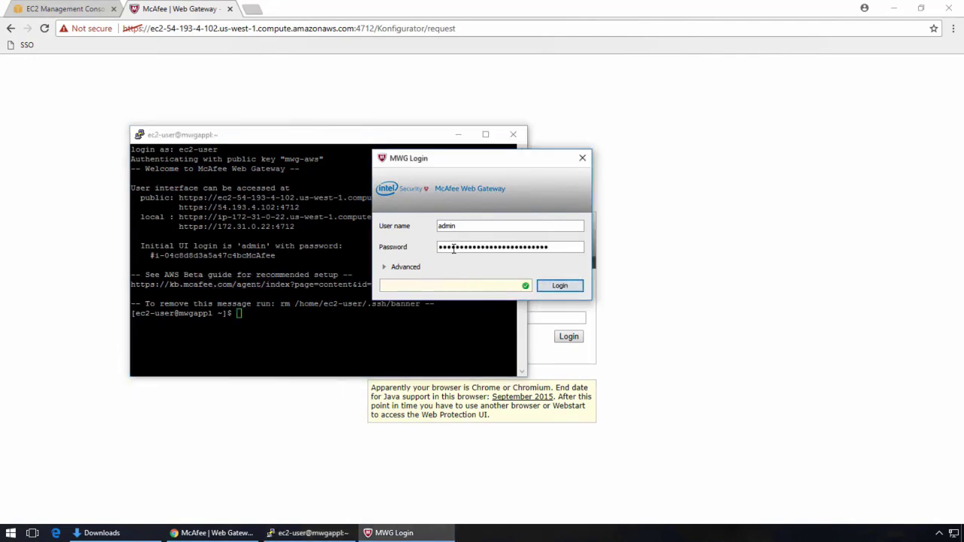
pyautogui.click(560, 285)
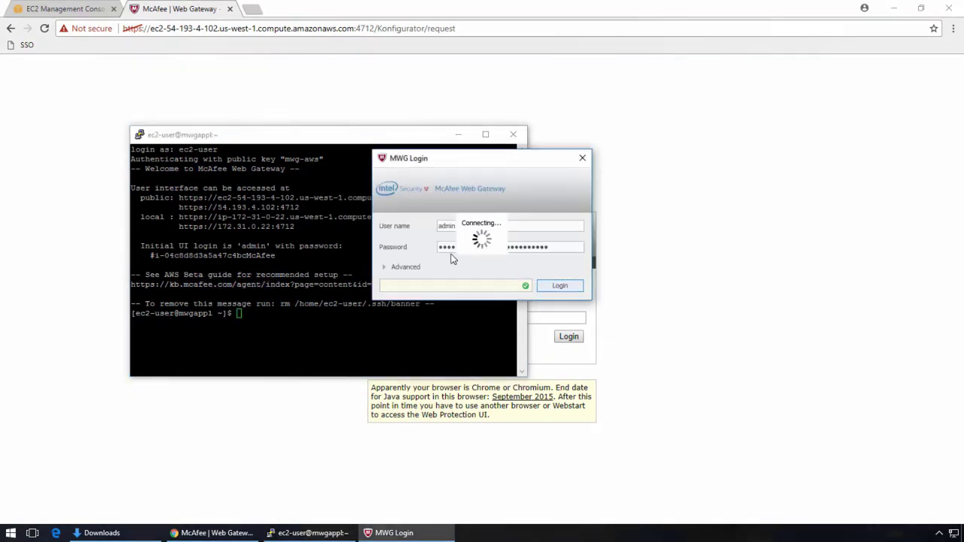
pyautogui.click(559, 285)
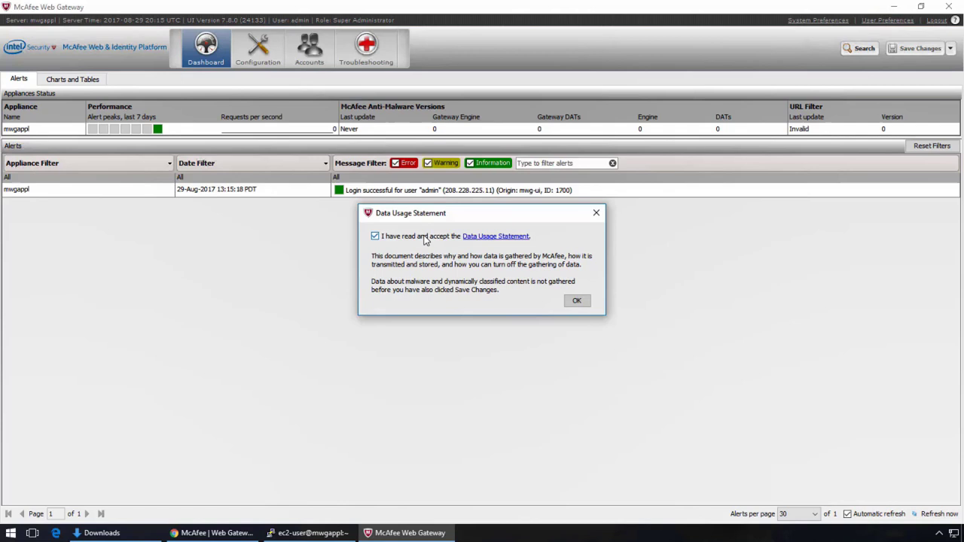
# Step: Accept the EULA under Configuration > License, import license.xml and save the changes
pyautogui.click(576, 300)
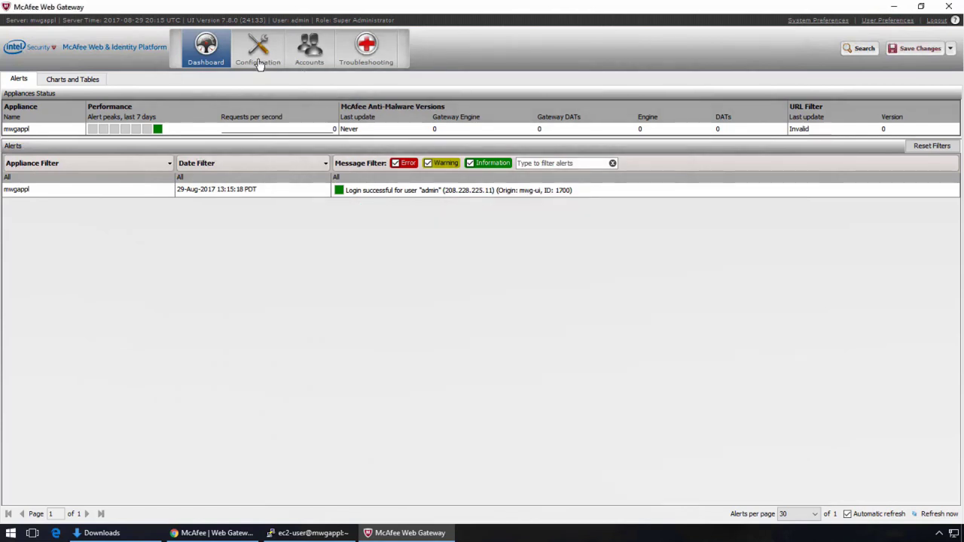
pyautogui.click(258, 49)
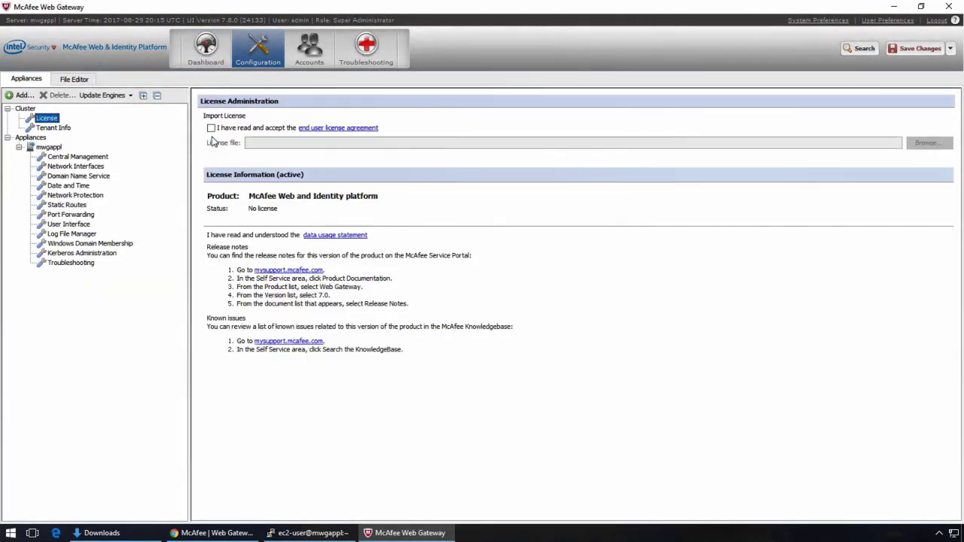
pyautogui.click(211, 127)
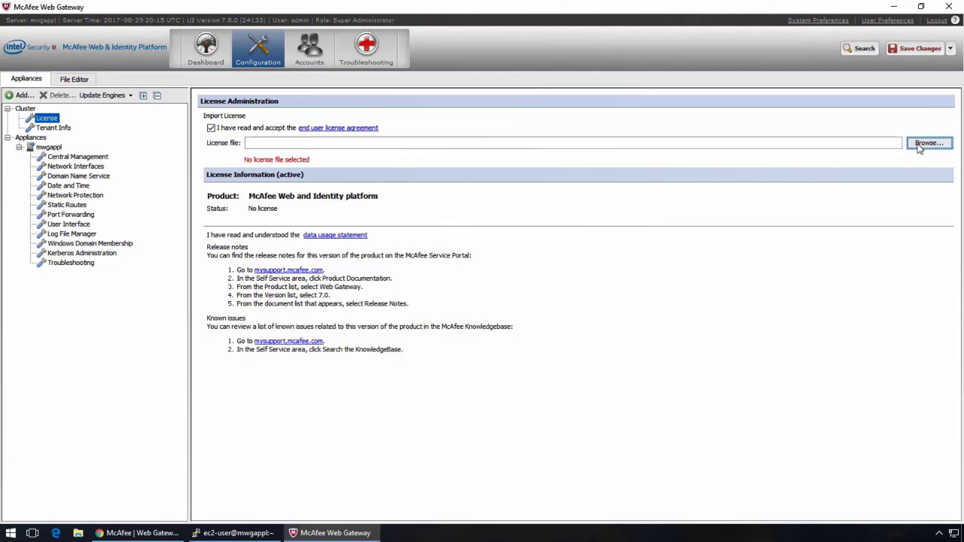
pyautogui.click(930, 143)
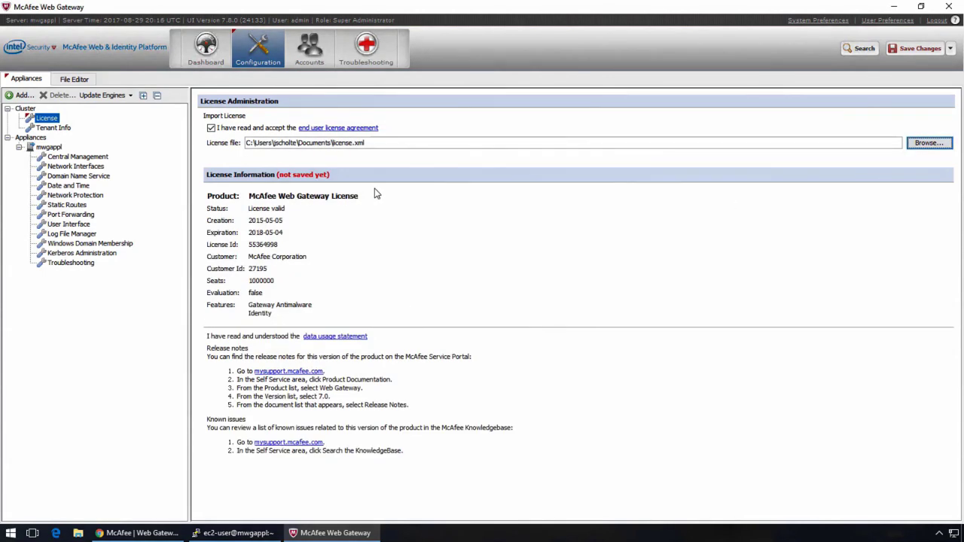
pyautogui.click(907, 50)
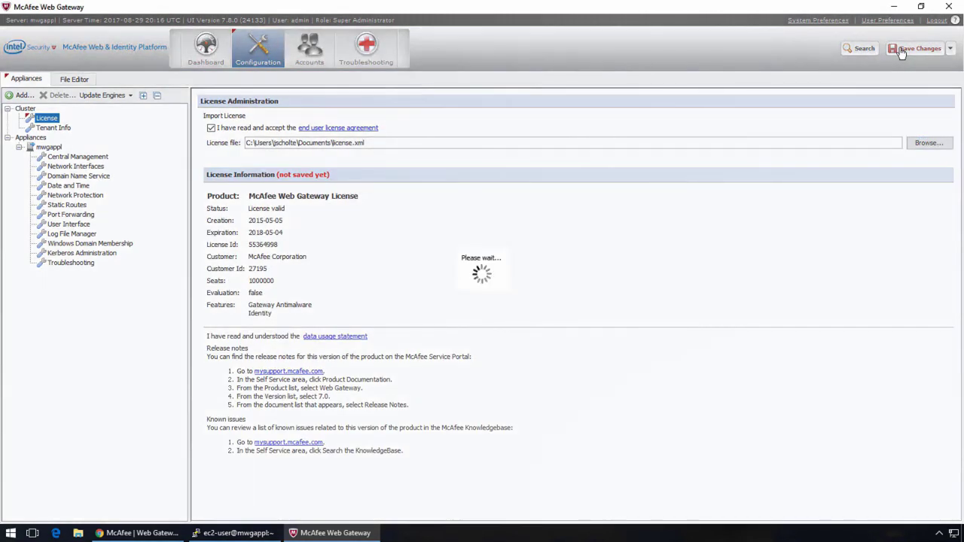
pyautogui.click(904, 51)
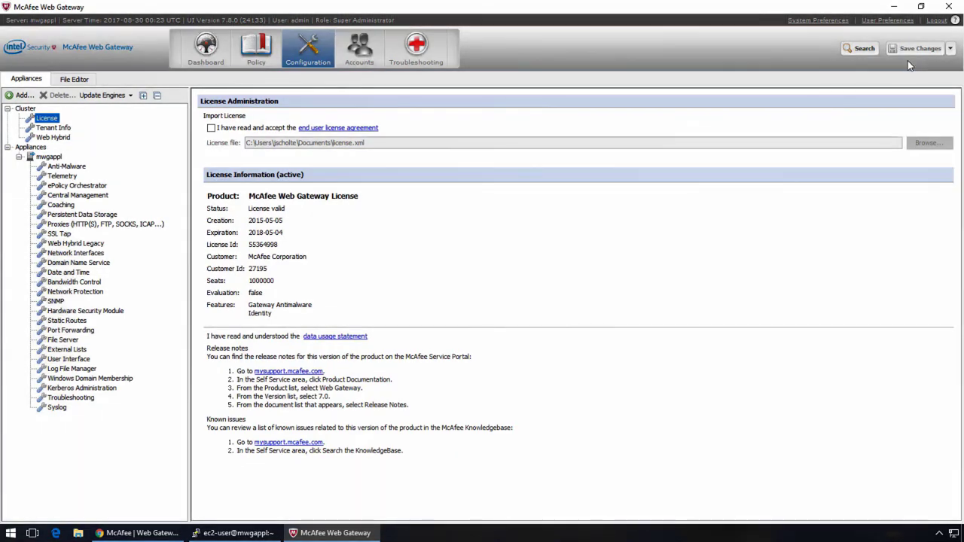
pyautogui.click(359, 48)
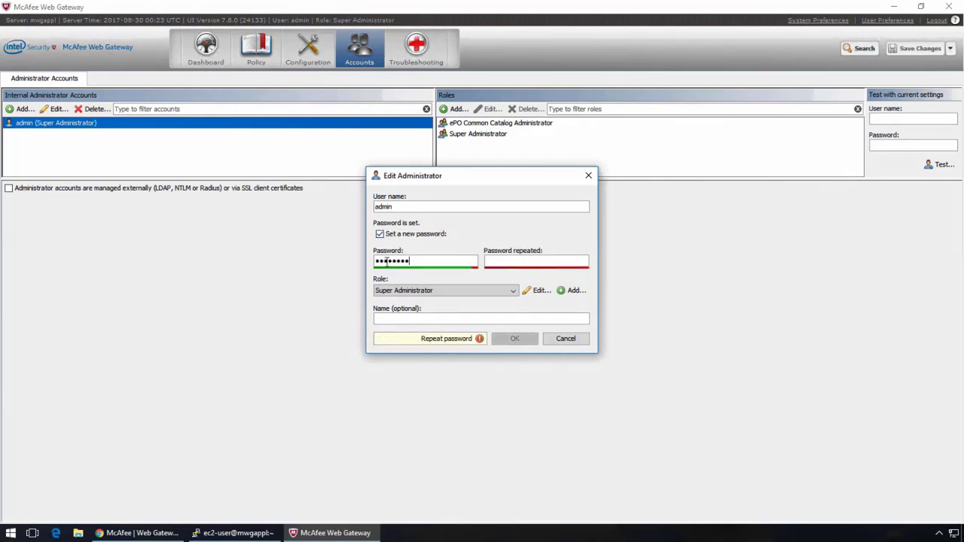
# Step: Enter and confirm a new password for the admin account
pyautogui.write('••••••••')
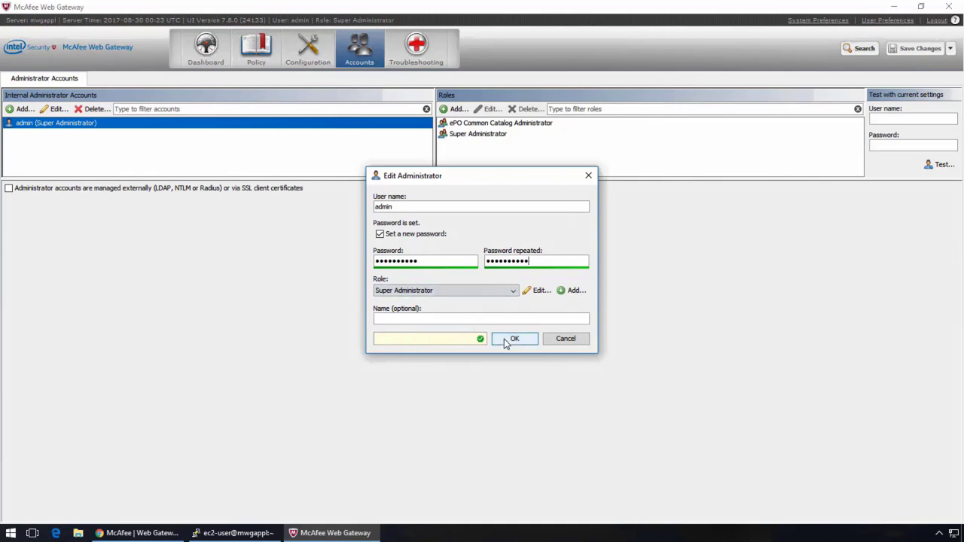
pyautogui.click(514, 339)
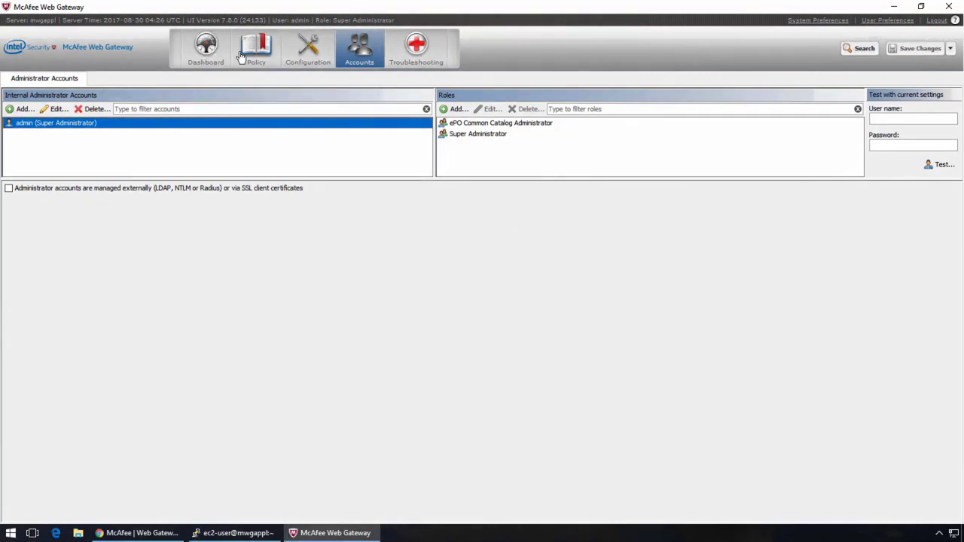
# Step: Add a top-level rule set imported from the Desktop 'Security Rules' file
pyautogui.click(256, 48)
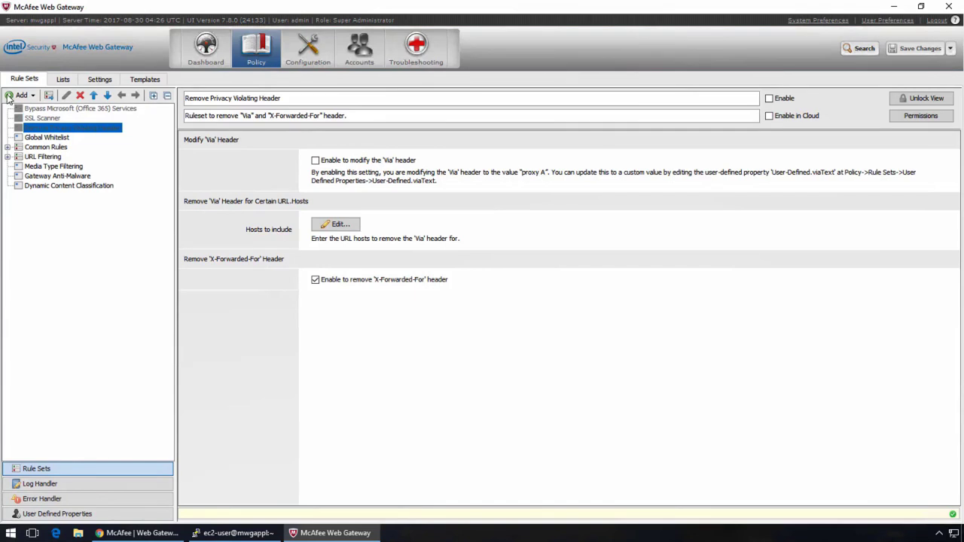
pyautogui.click(23, 95)
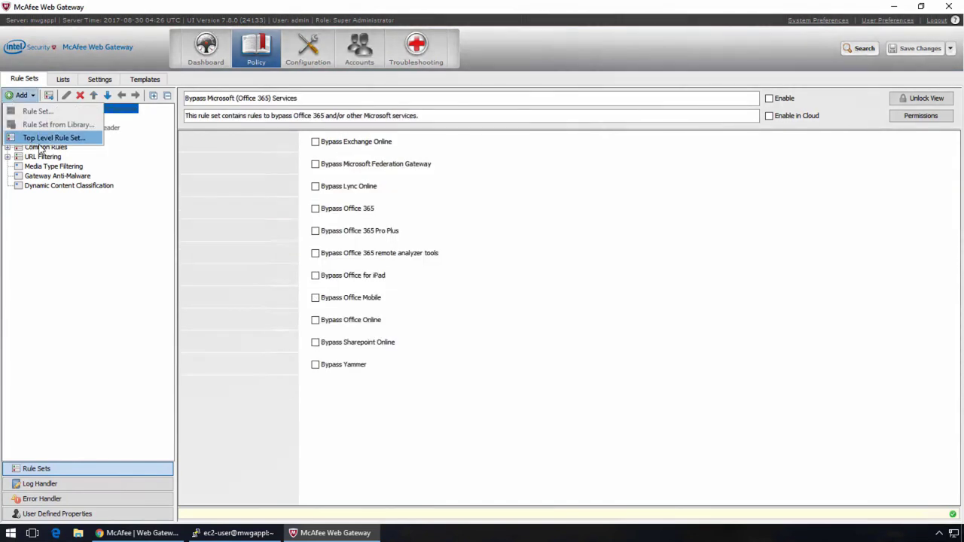
pyautogui.click(50, 137)
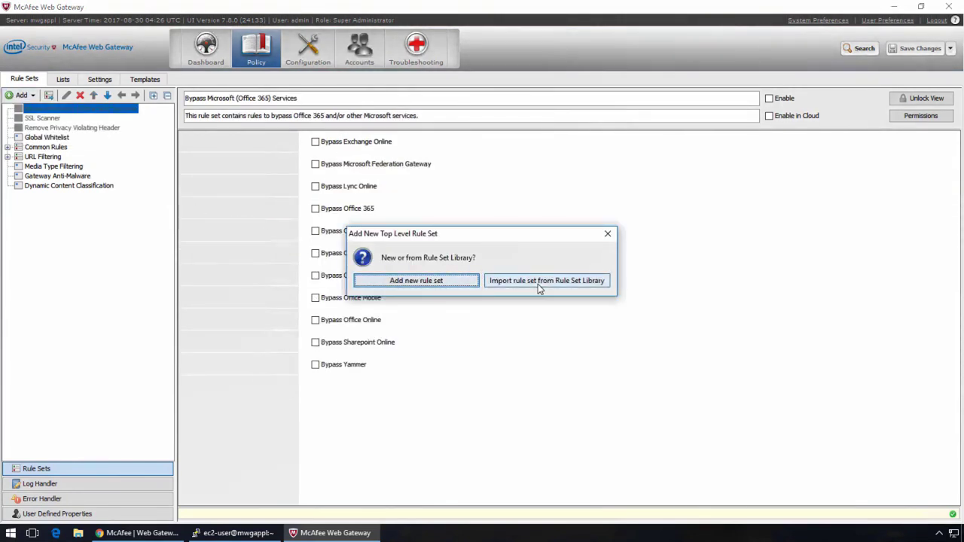
pyautogui.click(546, 281)
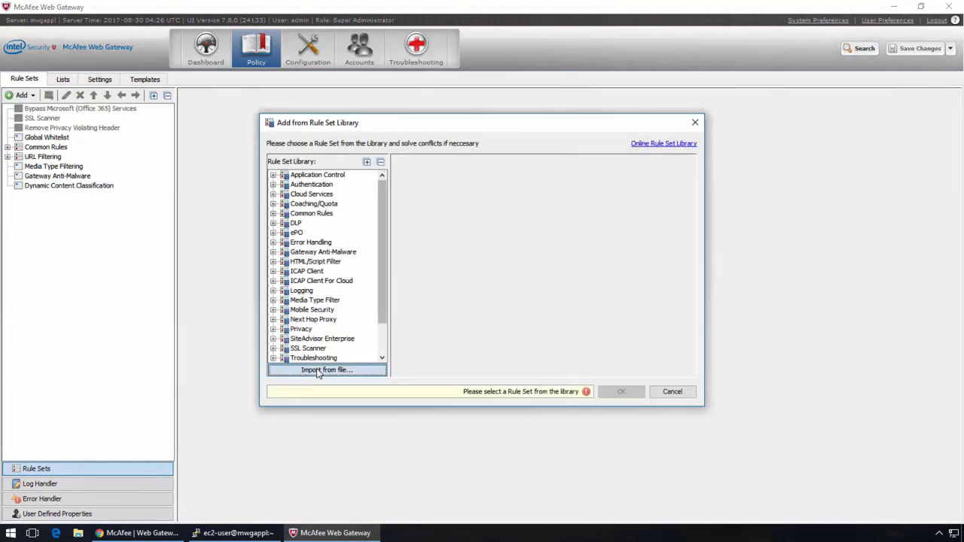
pyautogui.click(327, 370)
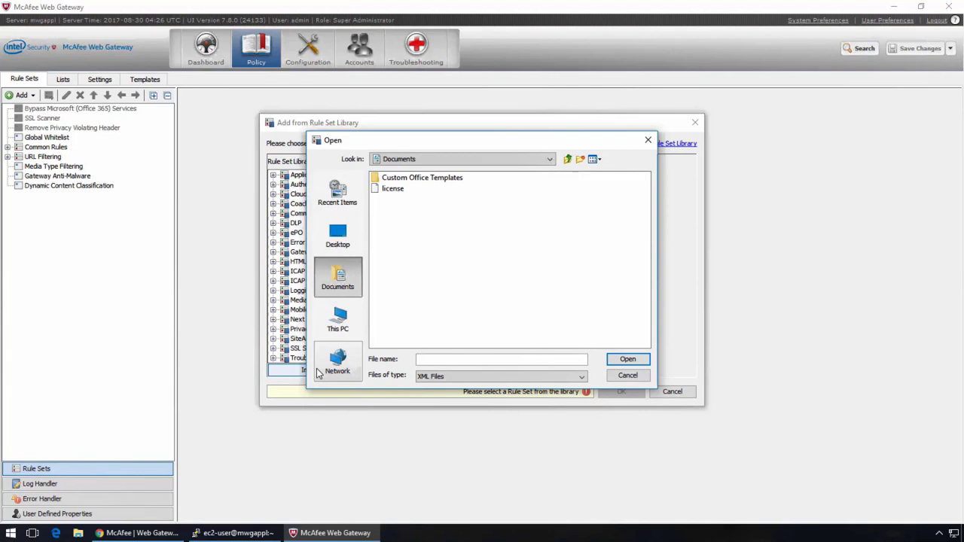
pyautogui.moveTo(345, 250)
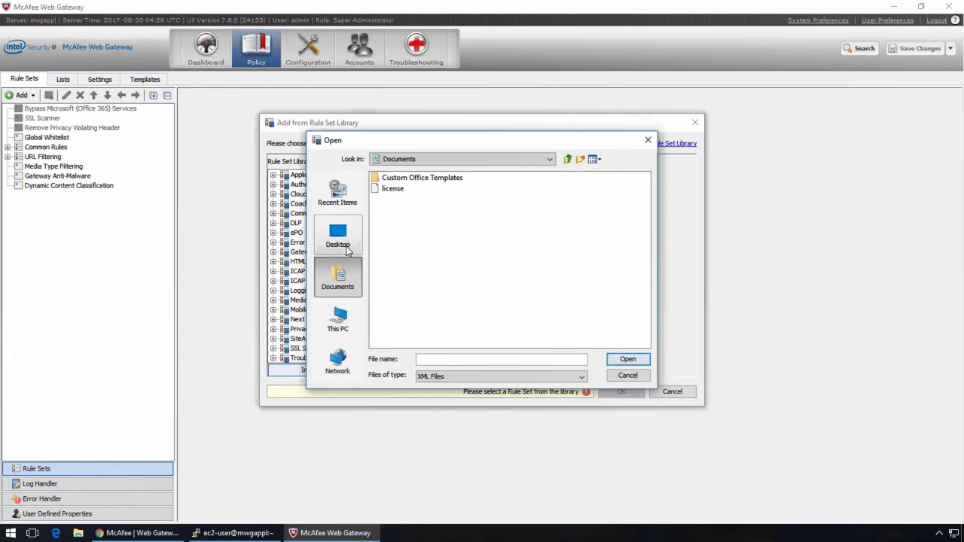
pyautogui.click(337, 234)
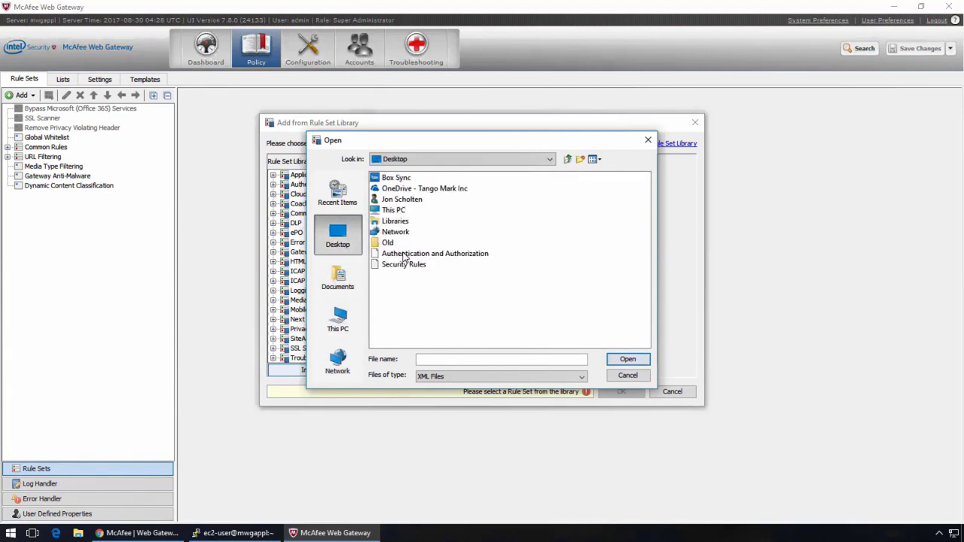
pyautogui.click(627, 359)
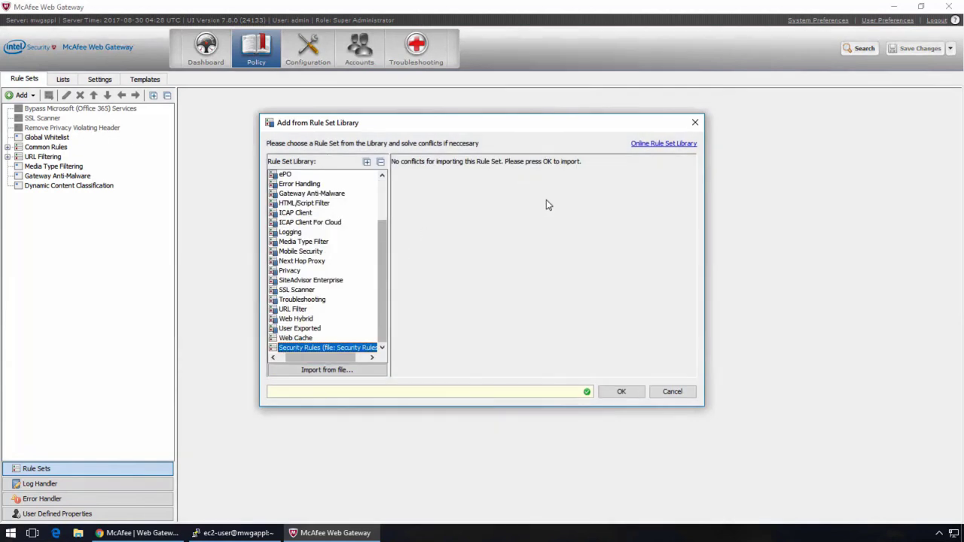
pyautogui.click(621, 392)
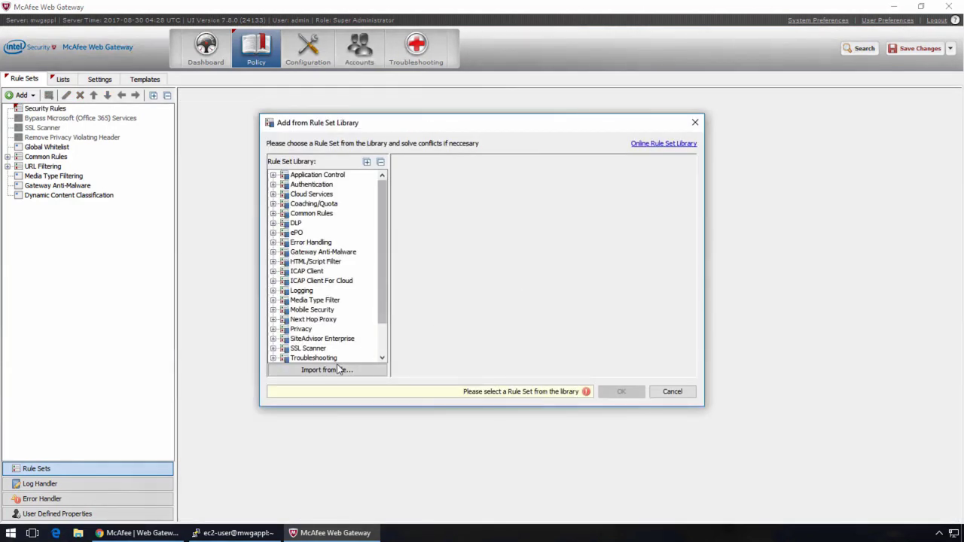
# Step: Import the Authentication and Authorization file, auto-solving conflicts by referring to existing objects
pyautogui.click(325, 369)
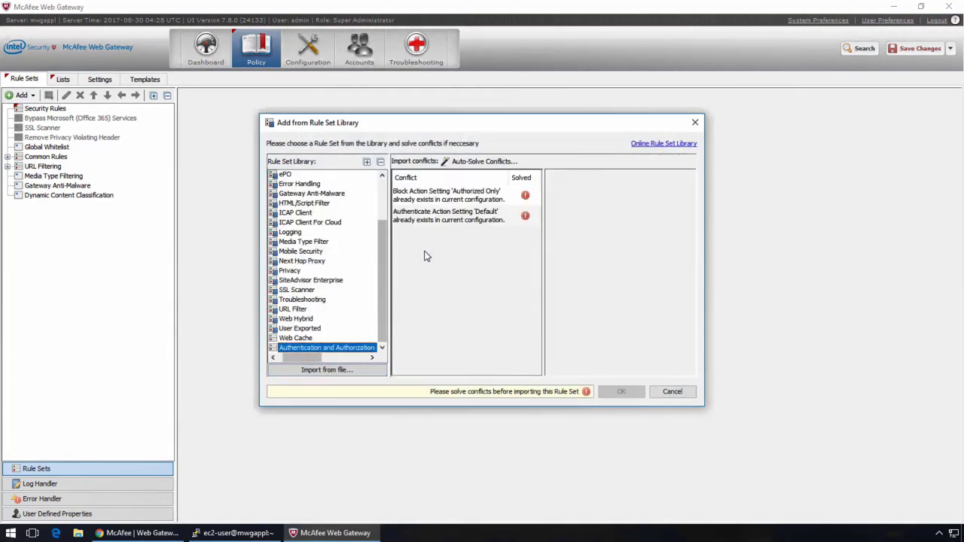
pyautogui.click(481, 160)
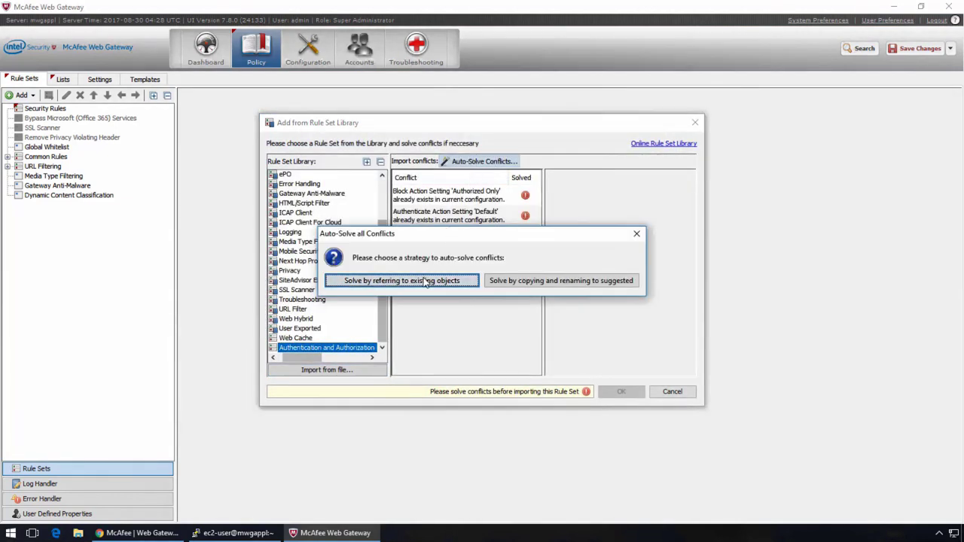
pyautogui.click(400, 281)
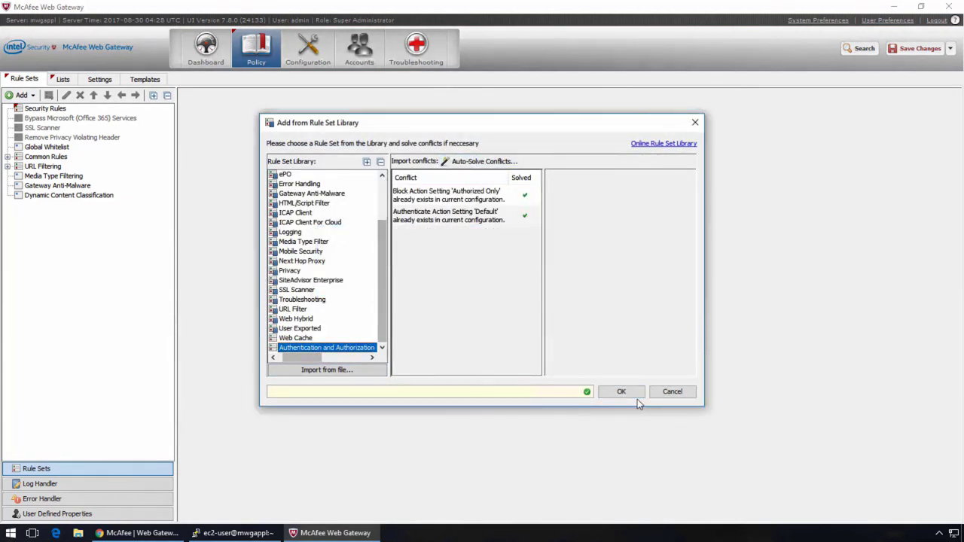
pyautogui.click(621, 391)
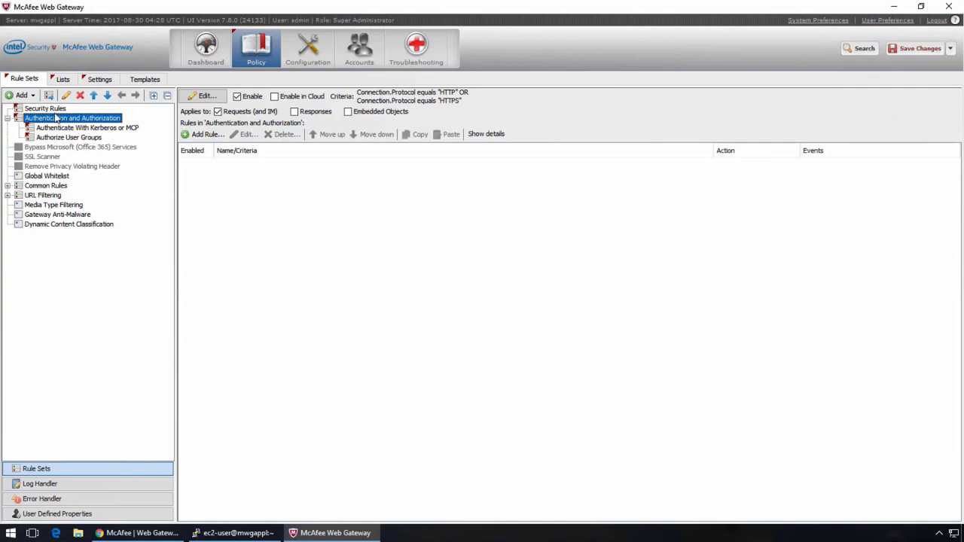
# Step: Open the Security Rules rule set with rule details shown
pyautogui.click(49, 118)
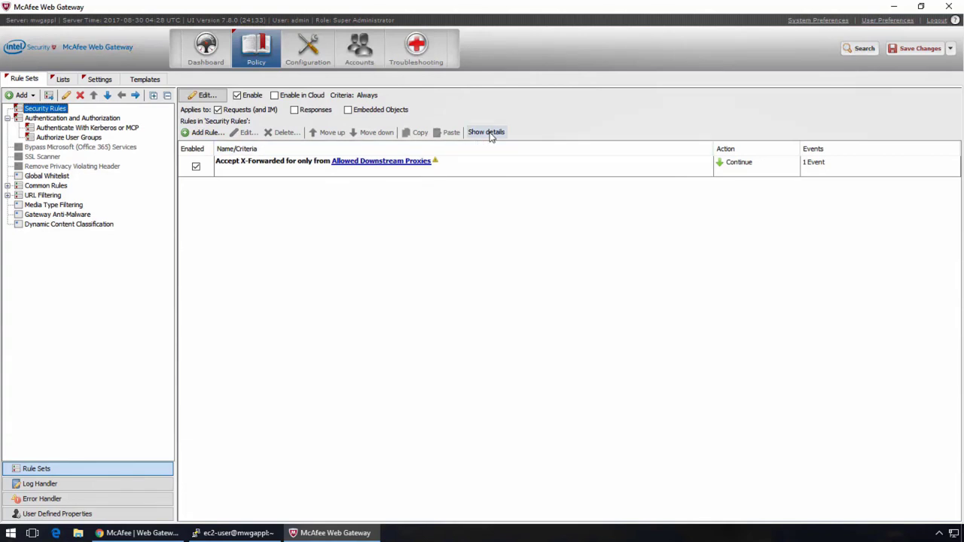
pyautogui.click(485, 132)
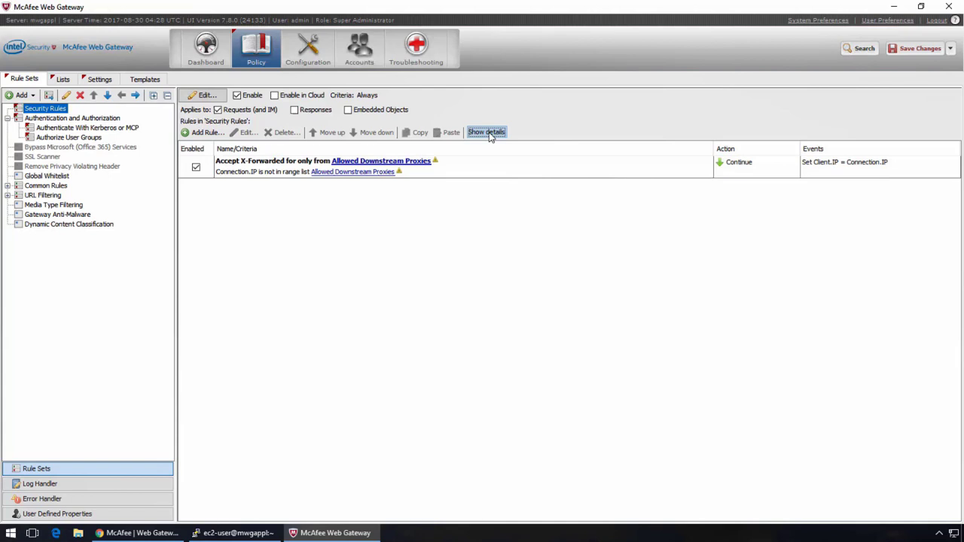
pyautogui.moveTo(142, 129)
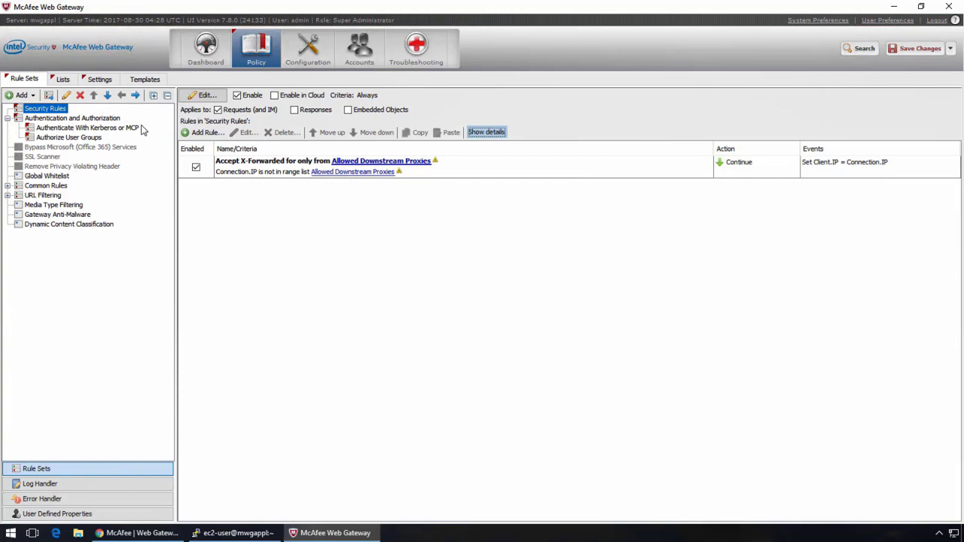
# Step: Open the Authenticate With Kerberos or MCP rule set in the tree
pyautogui.click(87, 127)
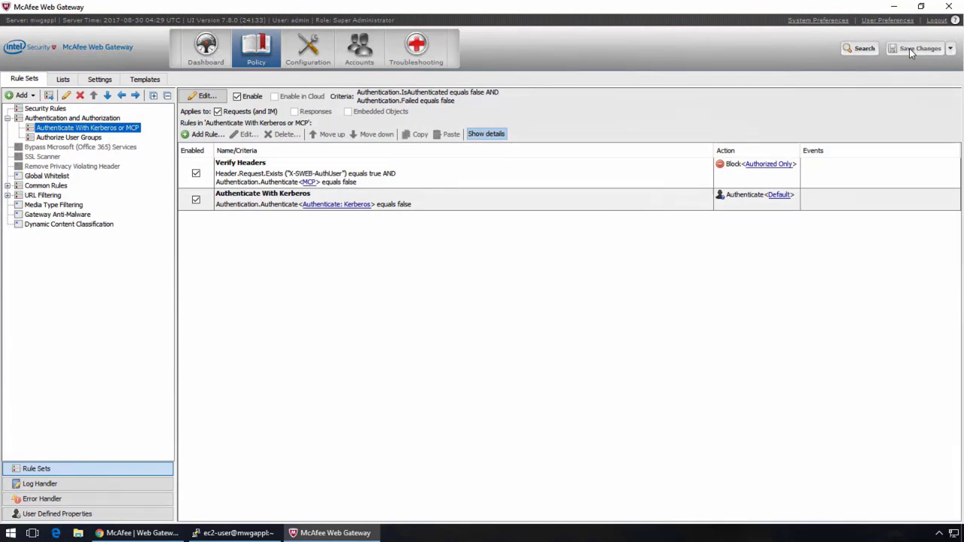
pyautogui.moveTo(910, 53)
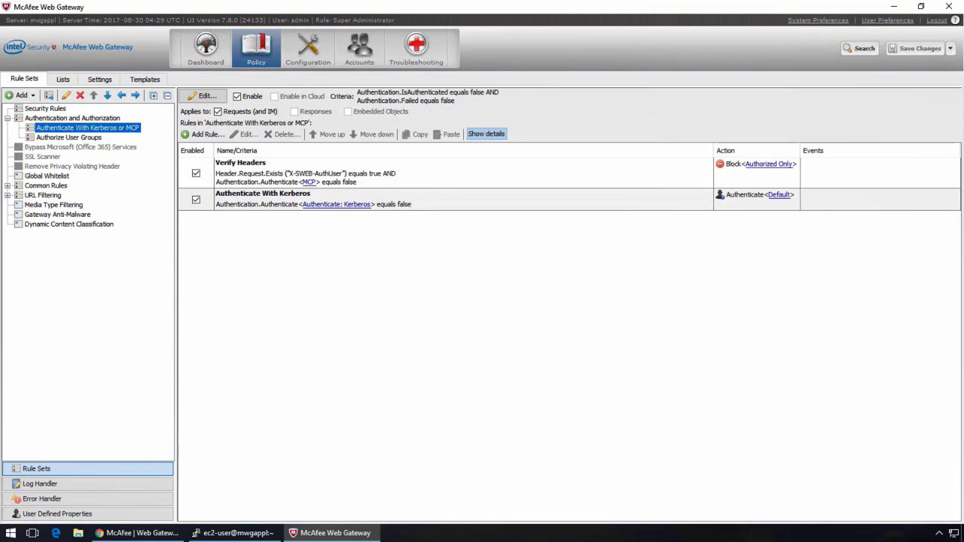